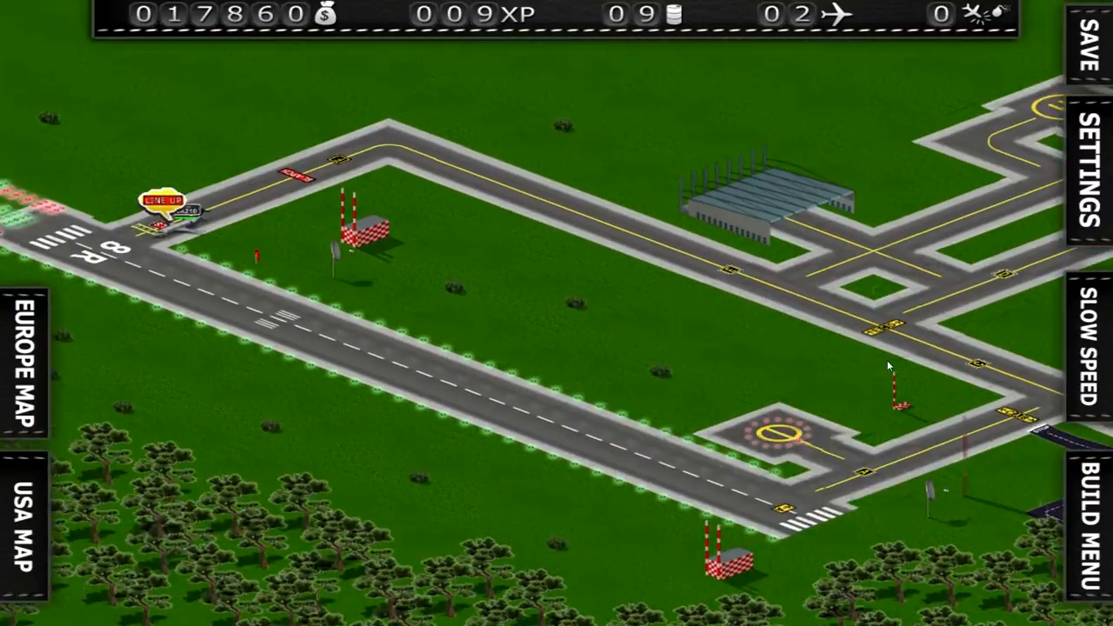
Clear flight WA210 for takeoff to Kansas City and check the US route map.
{"action": "left_click", "coordinate": [162, 200]}
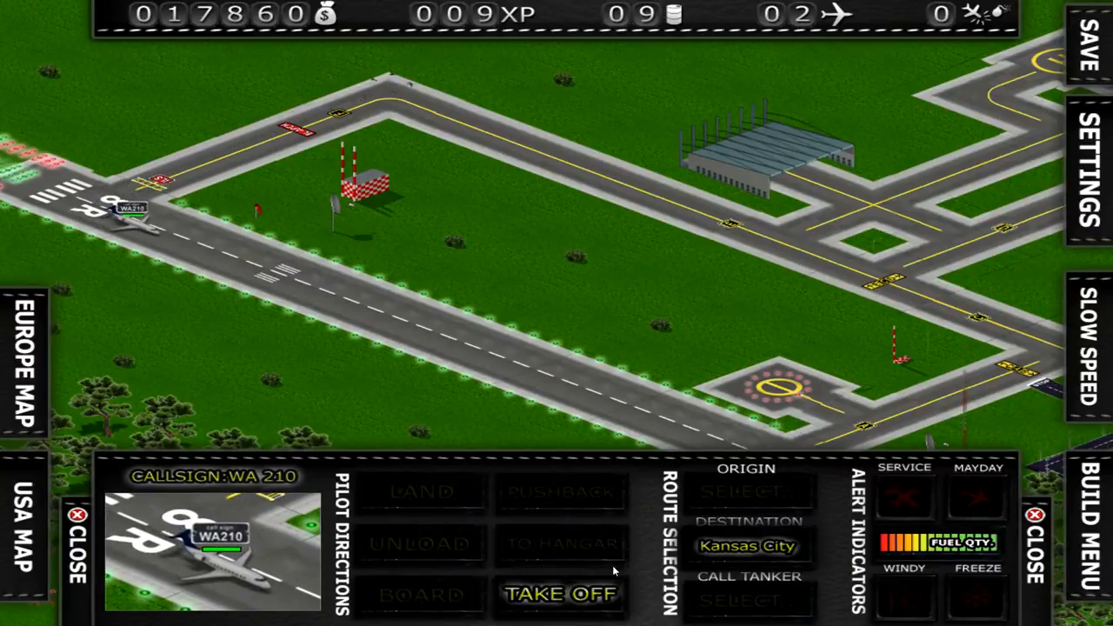
{"action": "left_click", "coordinate": [560, 594]}
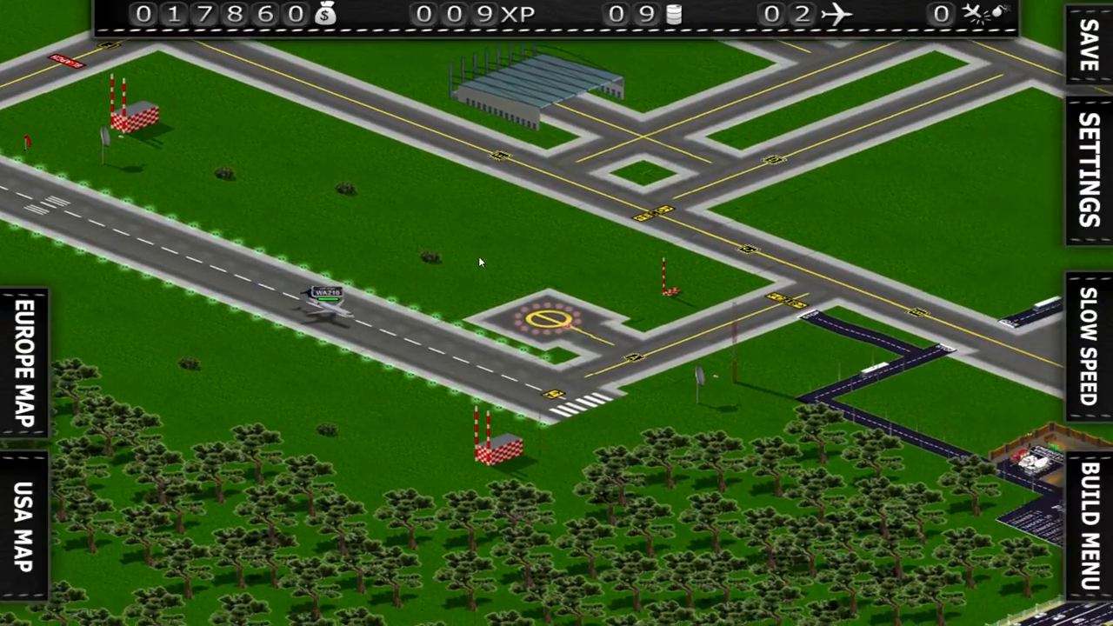
{"action": "left_click", "coordinate": [26, 530]}
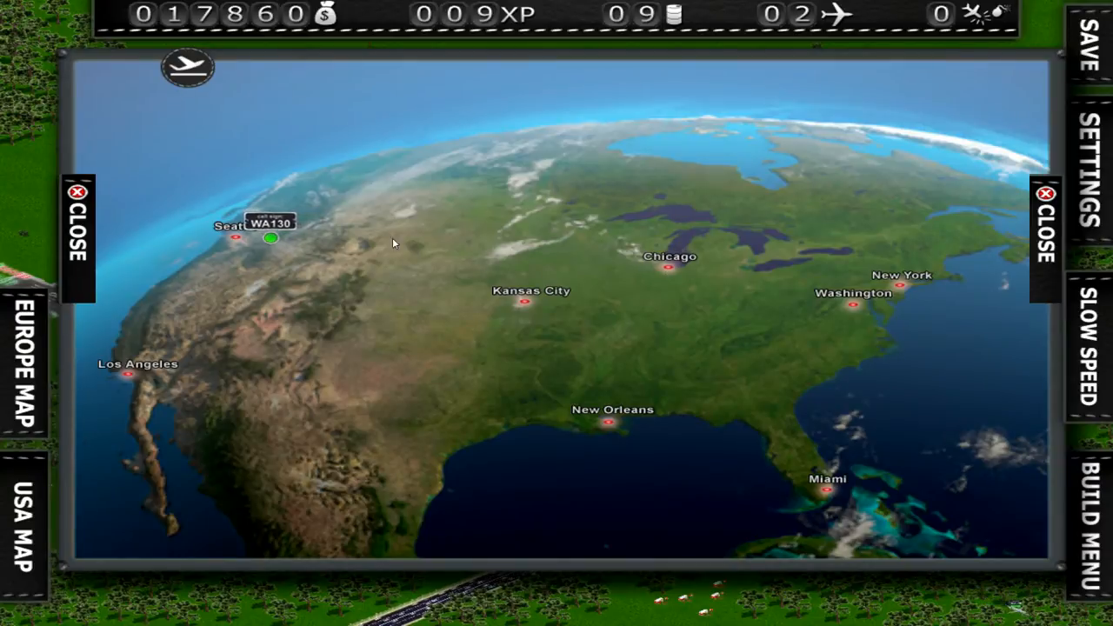
{"action": "left_click", "coordinate": [75, 240]}
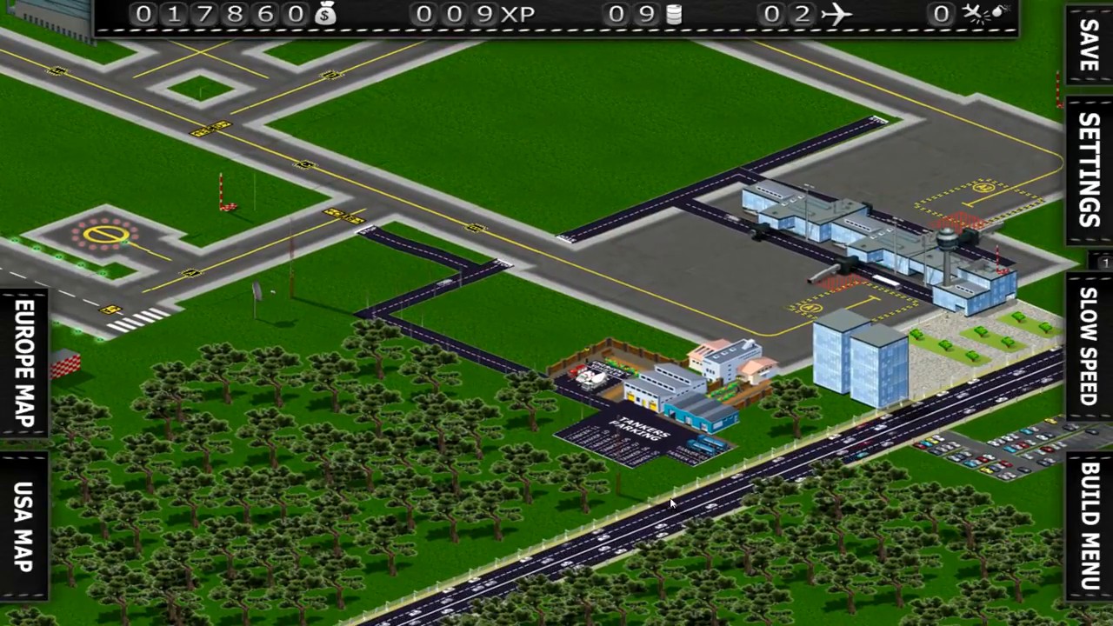
Bring up the build menu's aircraft catalog of planes for sale.
{"action": "left_click", "coordinate": [1082, 530]}
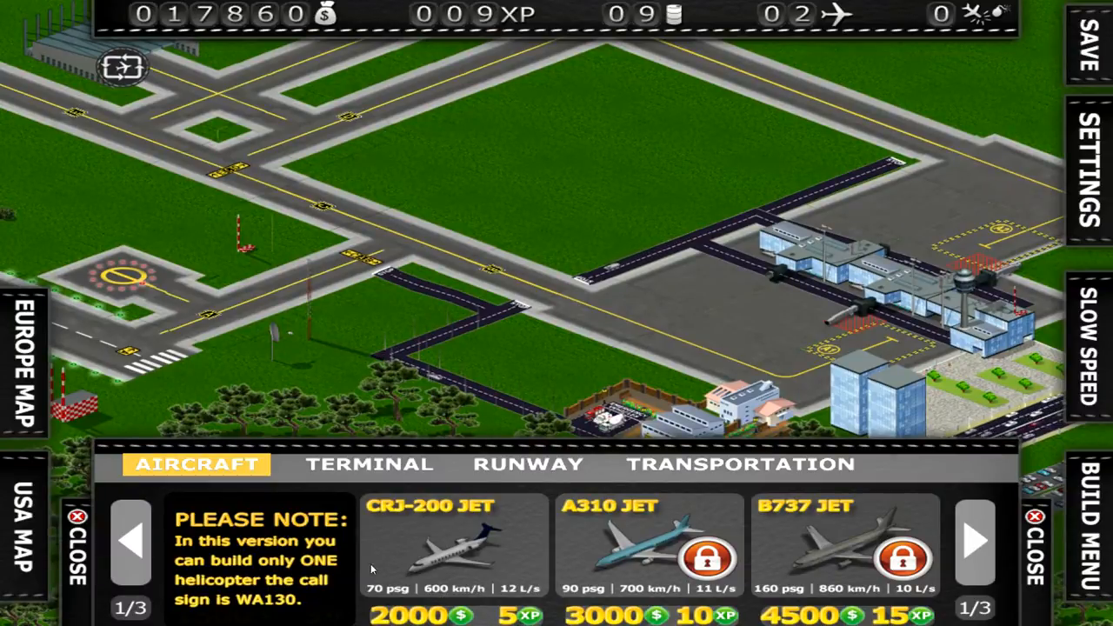
{"action": "mouse_move", "coordinate": [553, 215]}
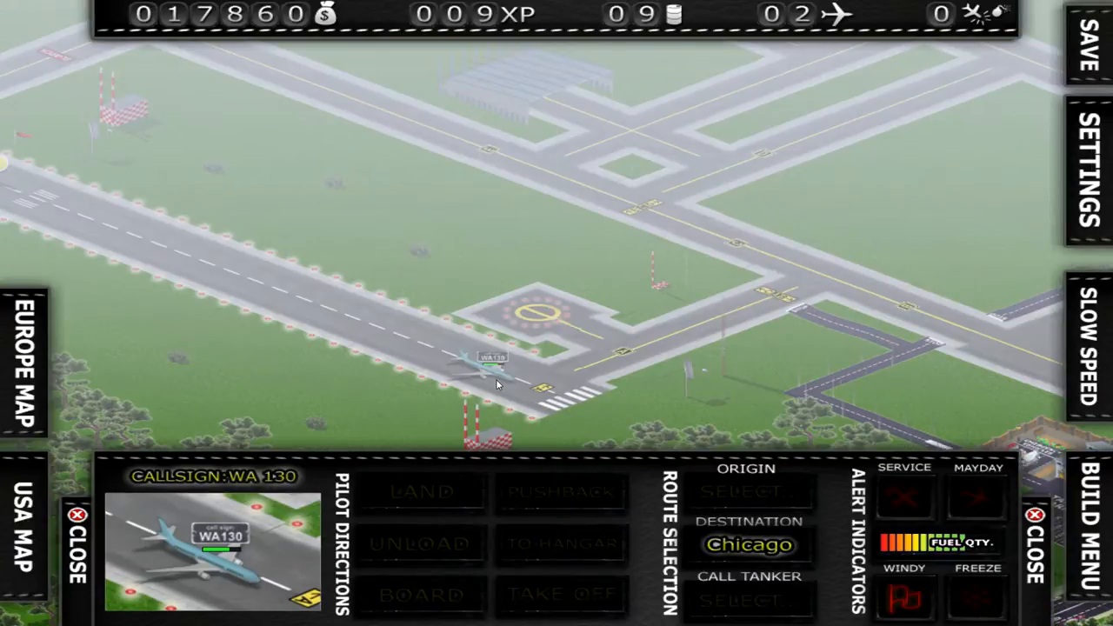
Taxi WA130 to the terminal and unload it, raising funds to 18,310 and XP to 11.
{"action": "left_click", "coordinate": [473, 365]}
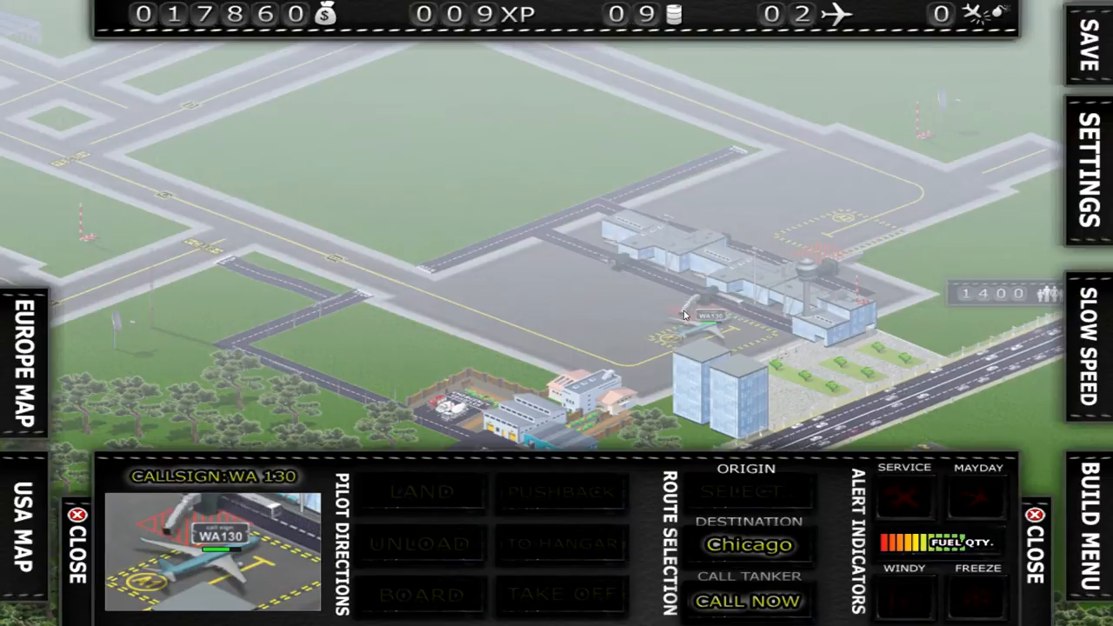
{"action": "left_click", "coordinate": [423, 595]}
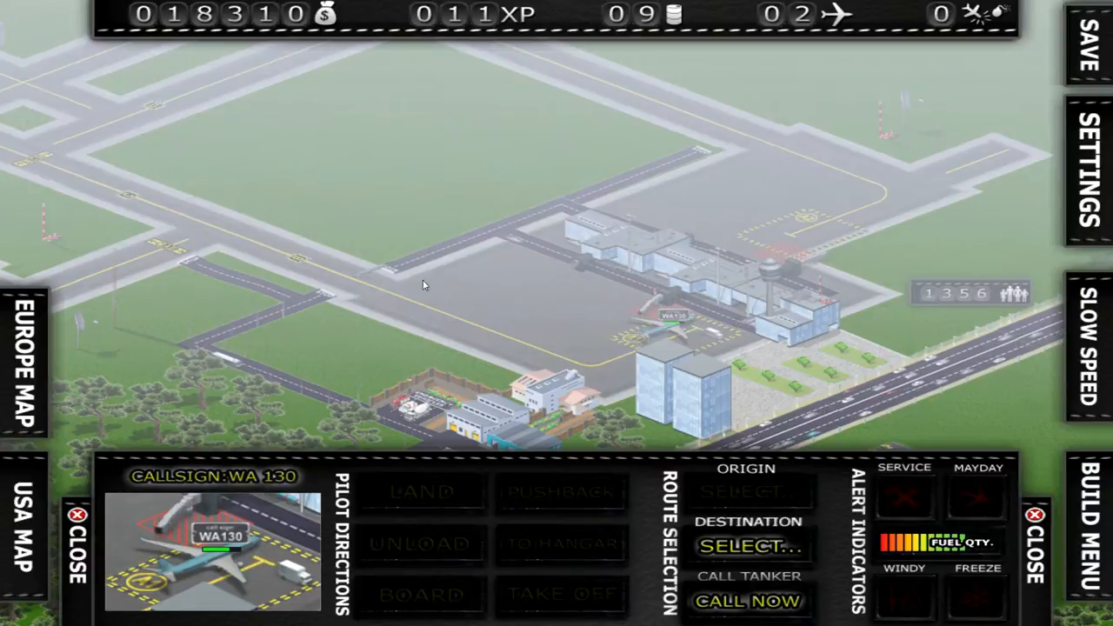
Show the terminal catalog of jetways, terminals and office towers.
{"action": "left_click", "coordinate": [560, 494]}
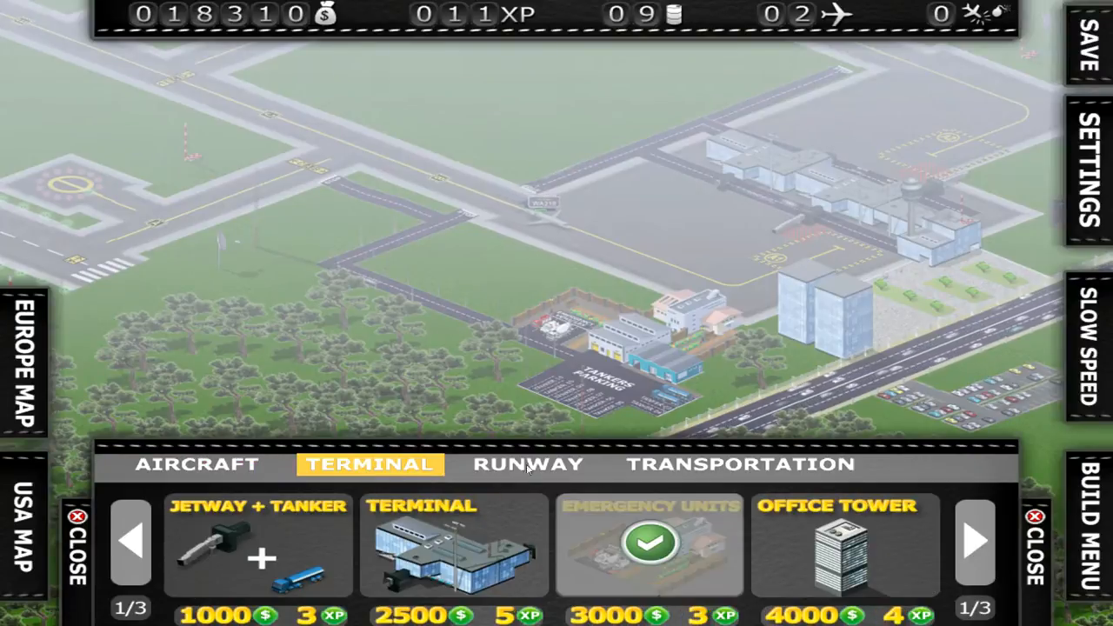
Review per-route earnings on the USA map with funds at 17,590.
{"action": "left_click", "coordinate": [258, 543]}
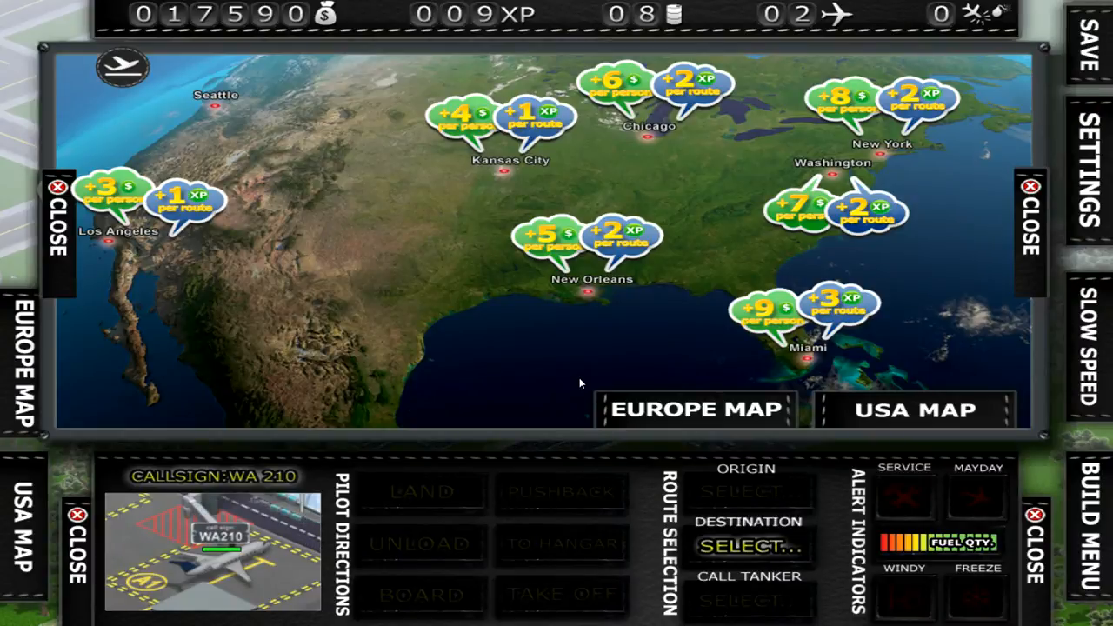
{"action": "mouse_move", "coordinate": [588, 299]}
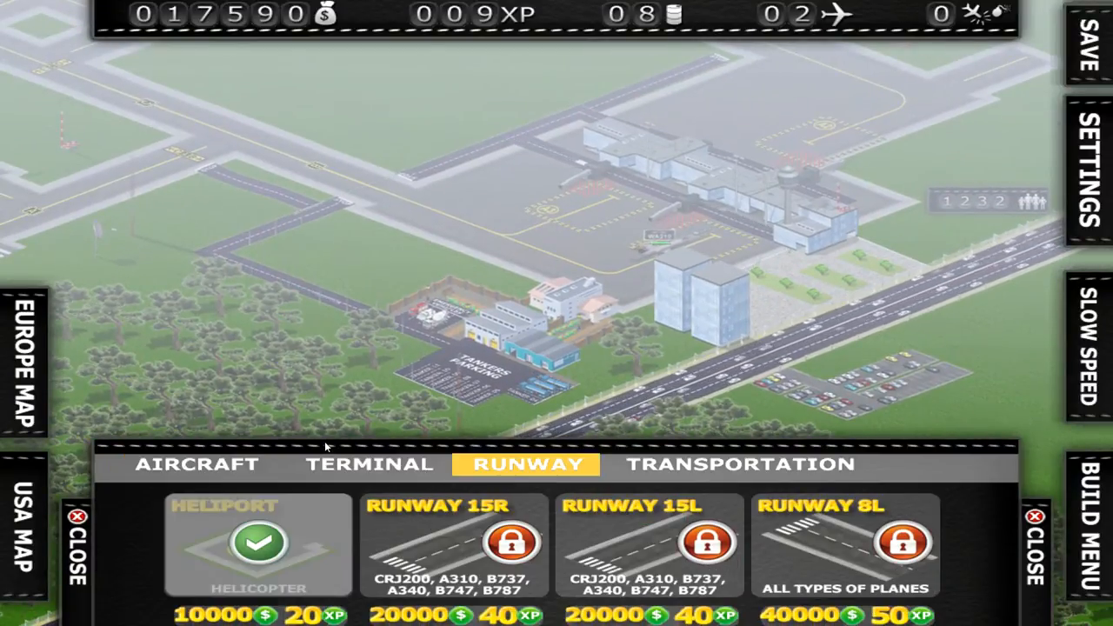
Preview an office tower placement from the terminal options, then cancel it.
{"action": "left_click", "coordinate": [369, 462]}
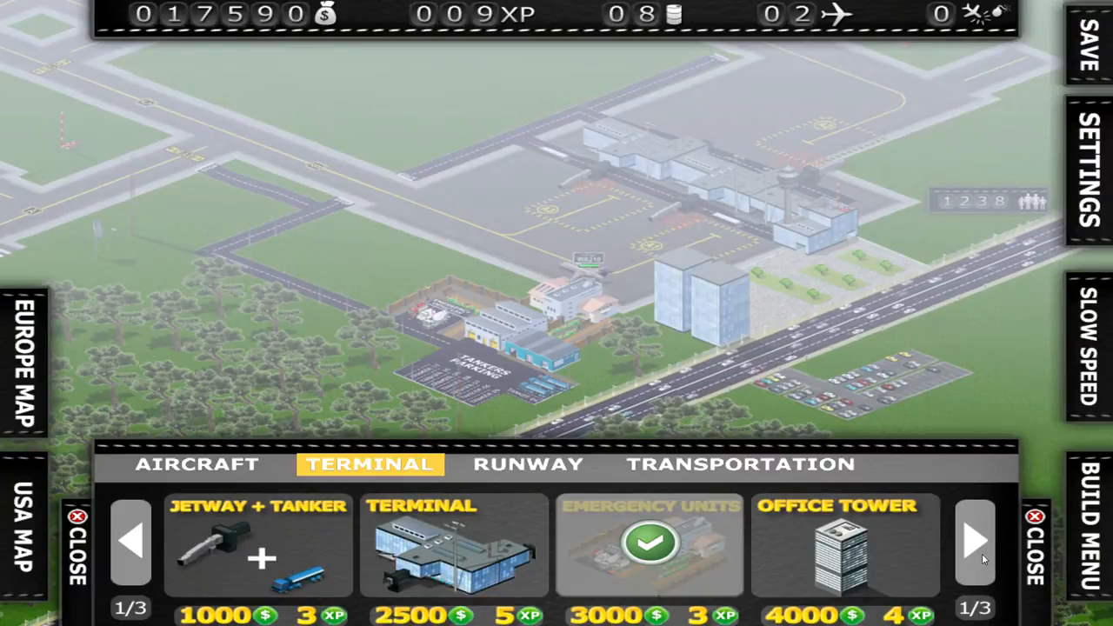
{"action": "left_click", "coordinate": [844, 543]}
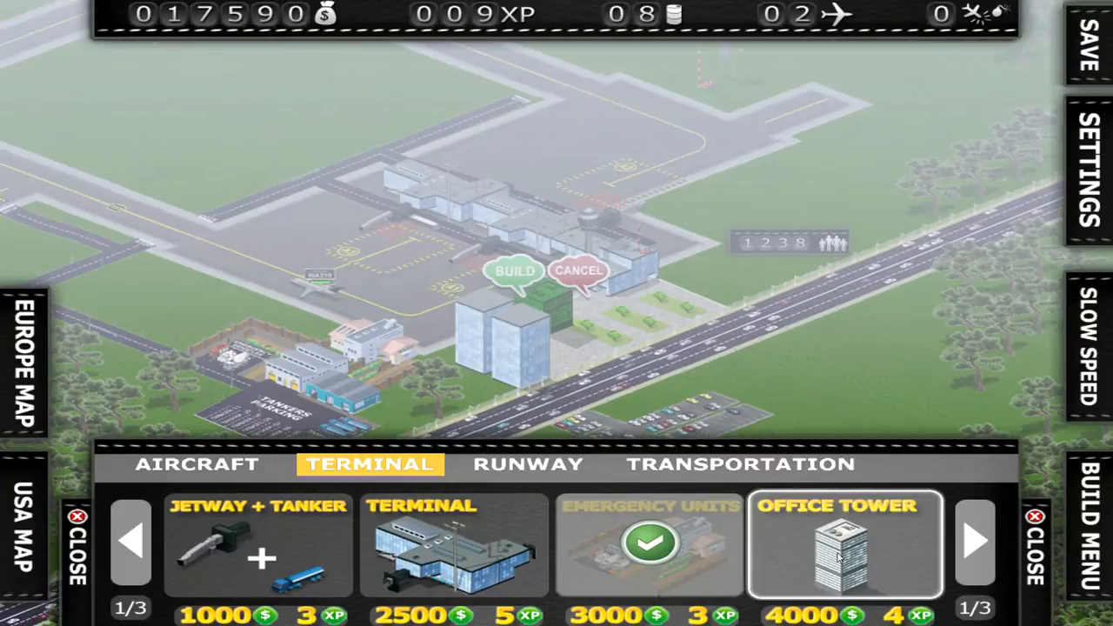
{"action": "left_click", "coordinate": [973, 539]}
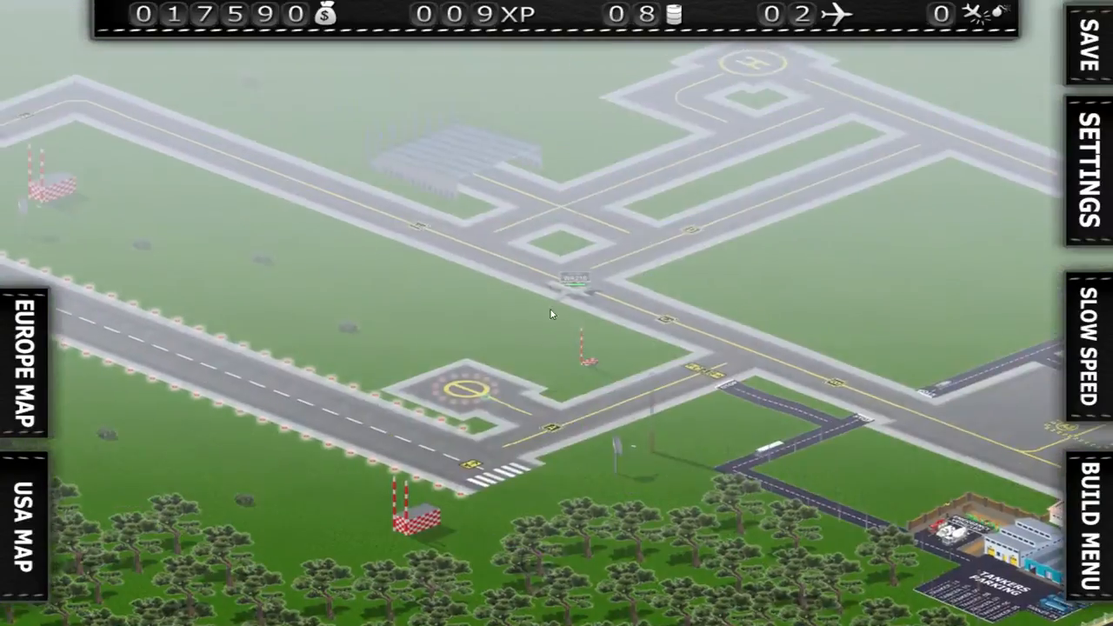
Page through all three aircraft catalog pages, ending on the CRJ-200, A310 and B737 jets.
{"action": "left_click", "coordinate": [1085, 539]}
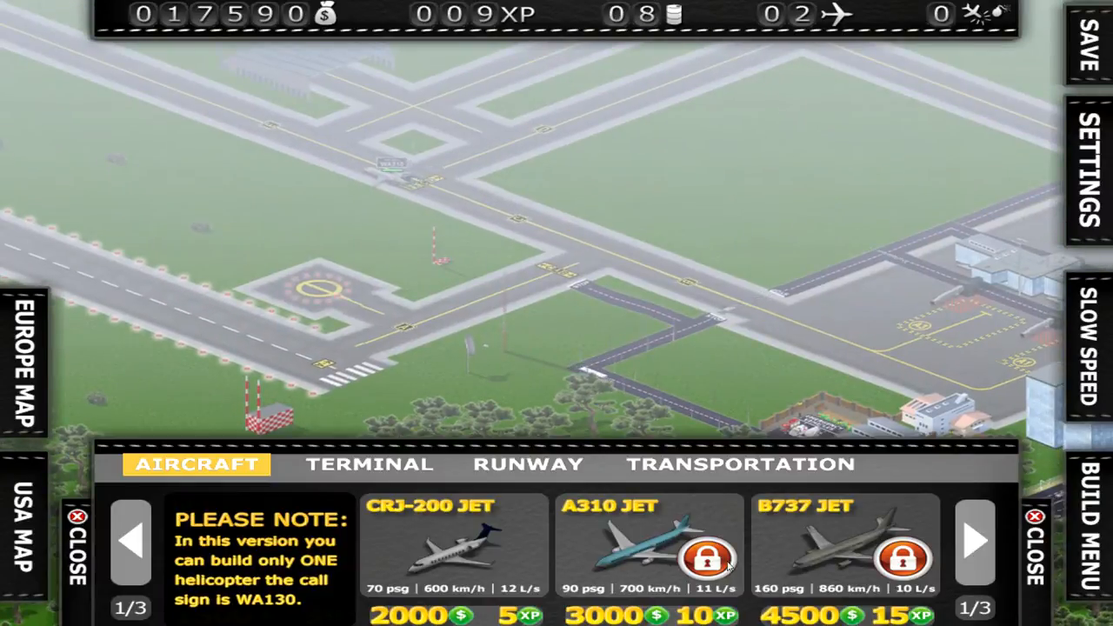
{"action": "left_click", "coordinate": [974, 541]}
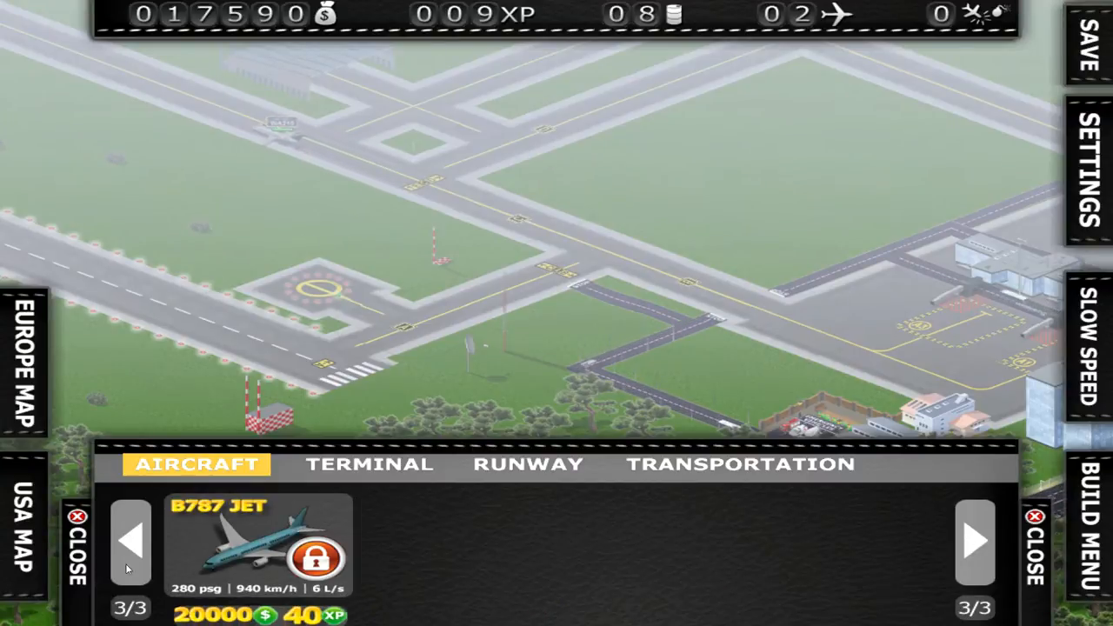
{"action": "left_click", "coordinate": [130, 540]}
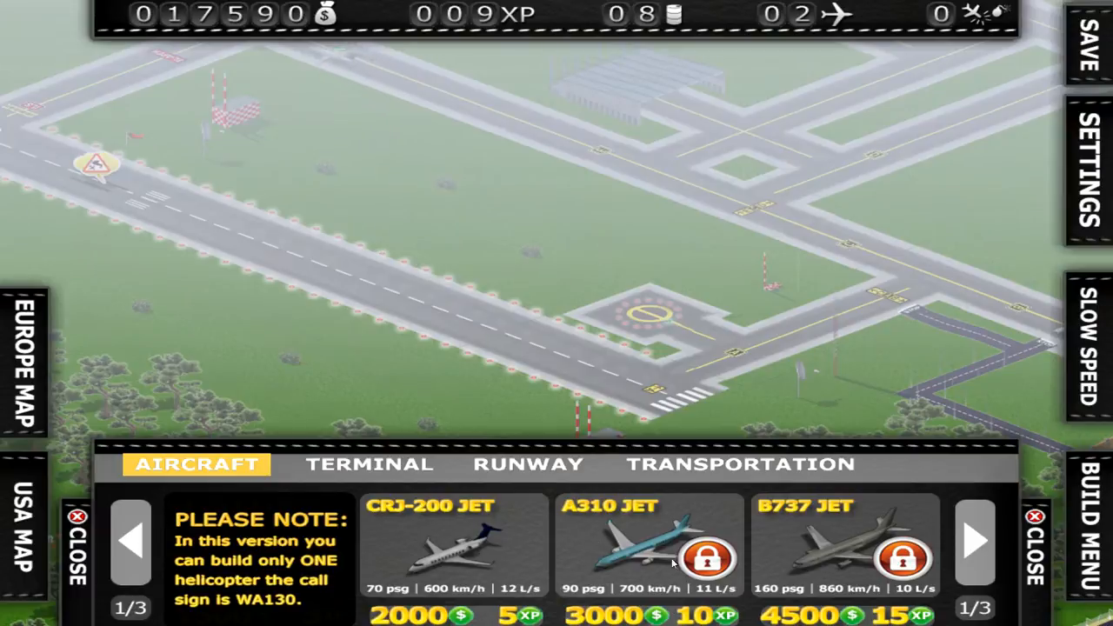
{"action": "mouse_move", "coordinate": [862, 537]}
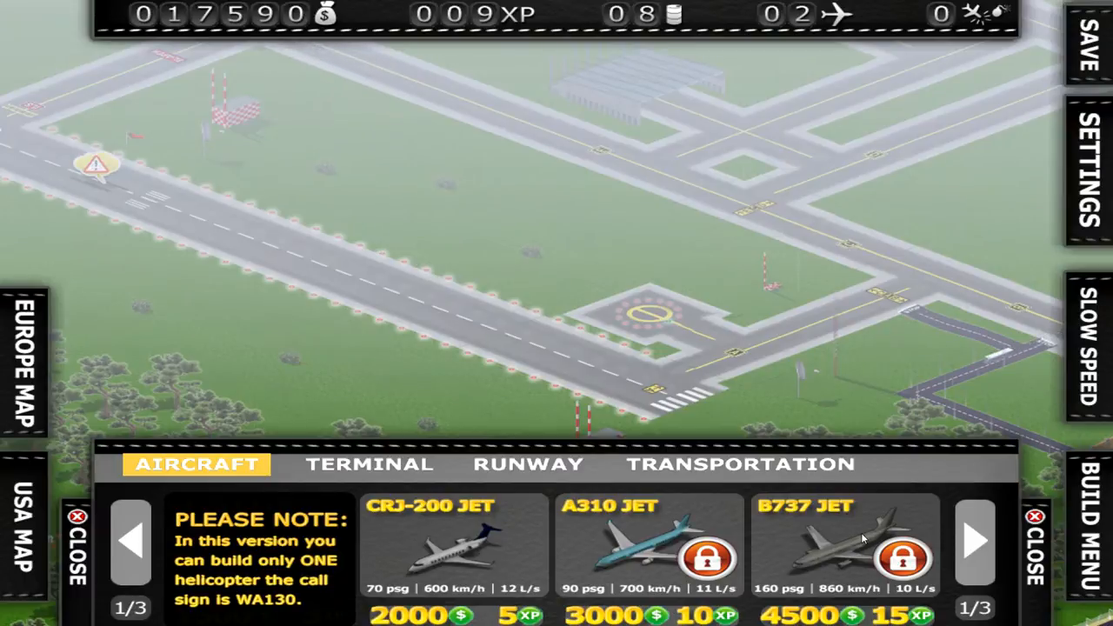
{"action": "mouse_move", "coordinate": [851, 566]}
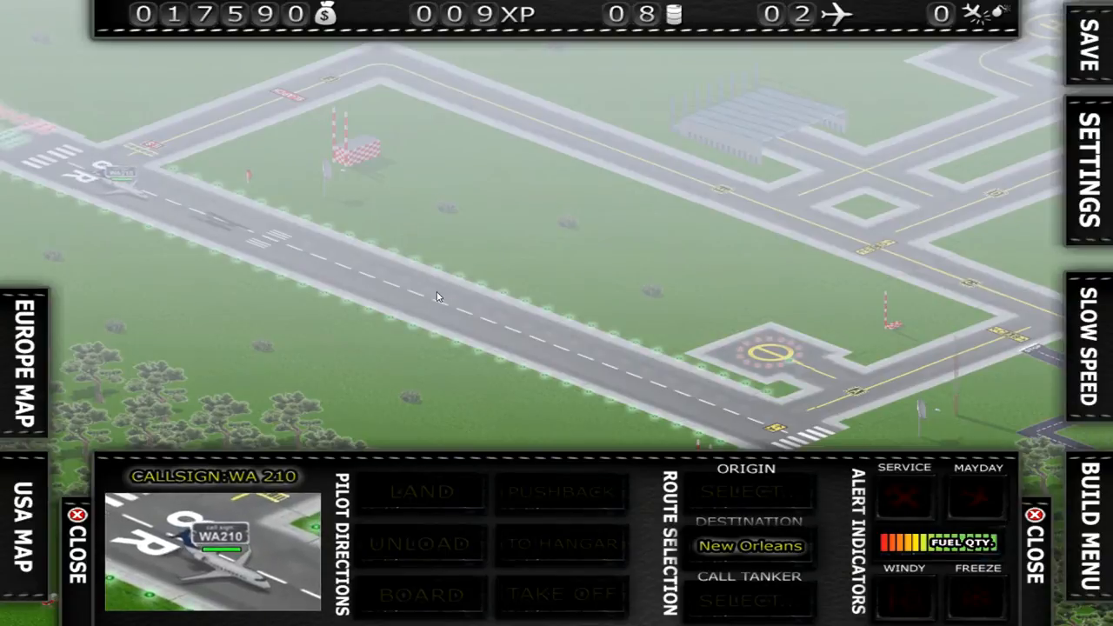
Send the fuelled WA210 off for New Orleans from its Pilot Directions panel.
{"action": "left_click", "coordinate": [560, 594]}
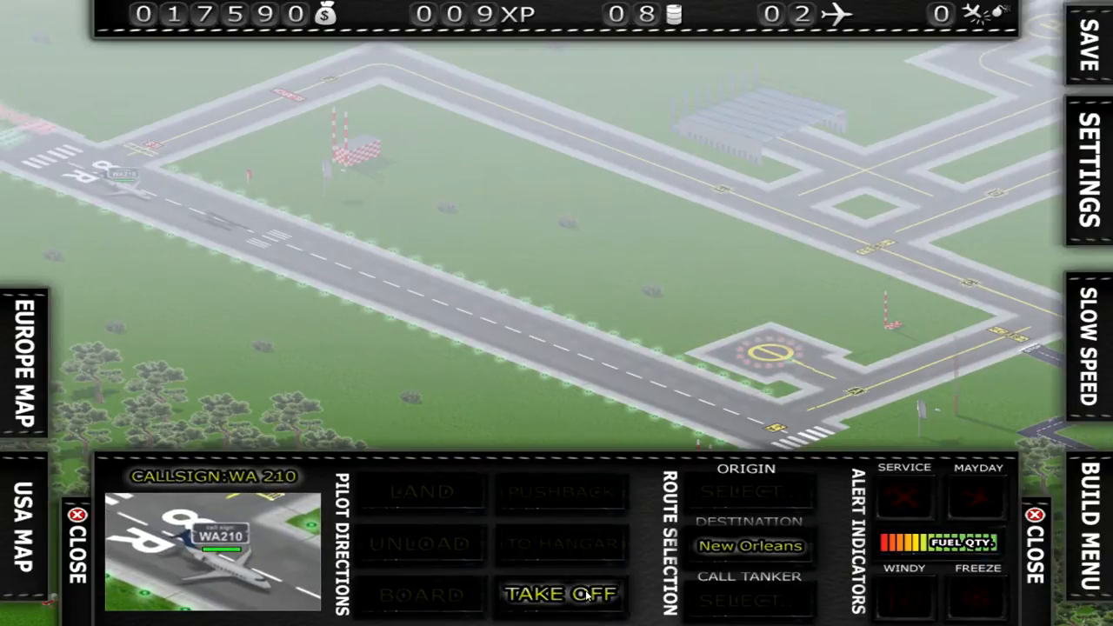
{"action": "left_click", "coordinate": [560, 593]}
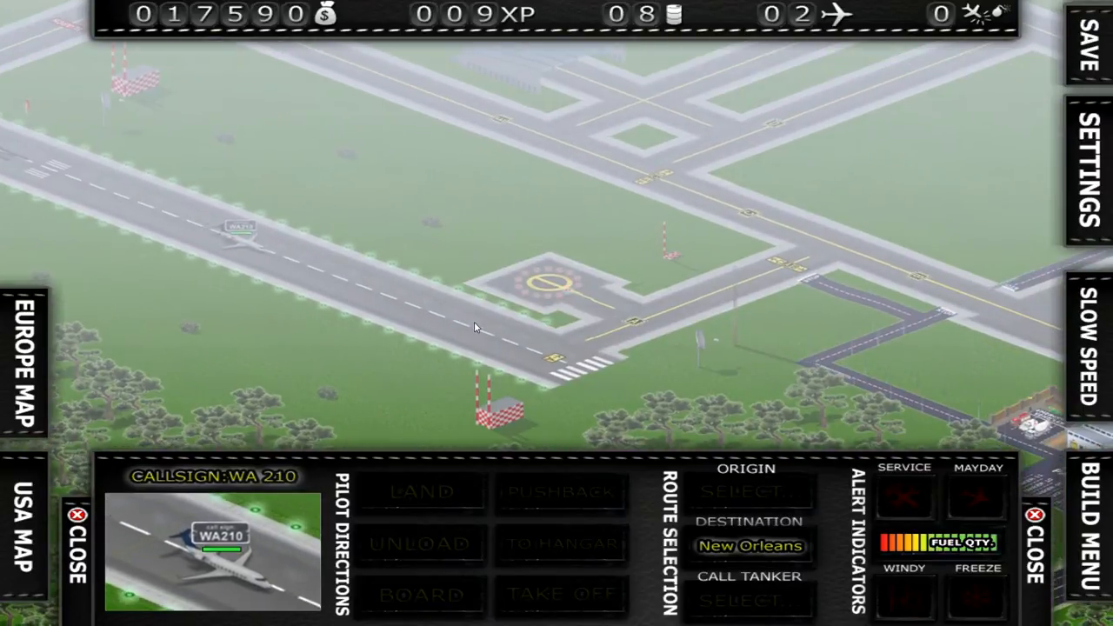
Leave WA210's panel and return to the aircraft purchase catalog.
{"action": "left_click", "coordinate": [21, 525]}
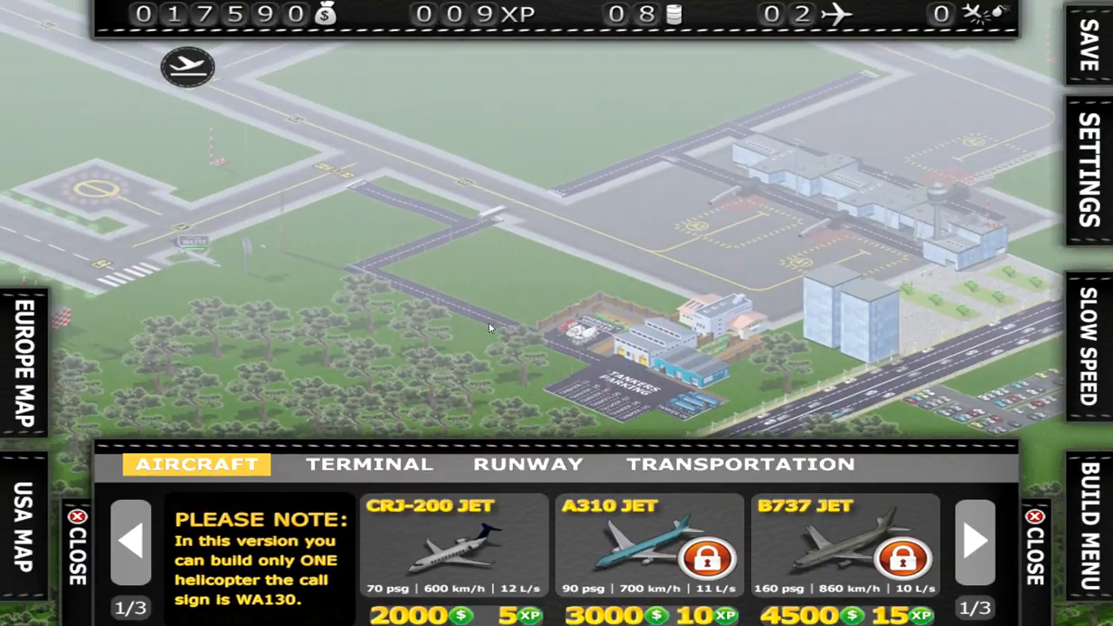
Inspect the locked Runway 8L and the terminal buildings, then close the catalogue without buying.
{"action": "left_click", "coordinate": [528, 462]}
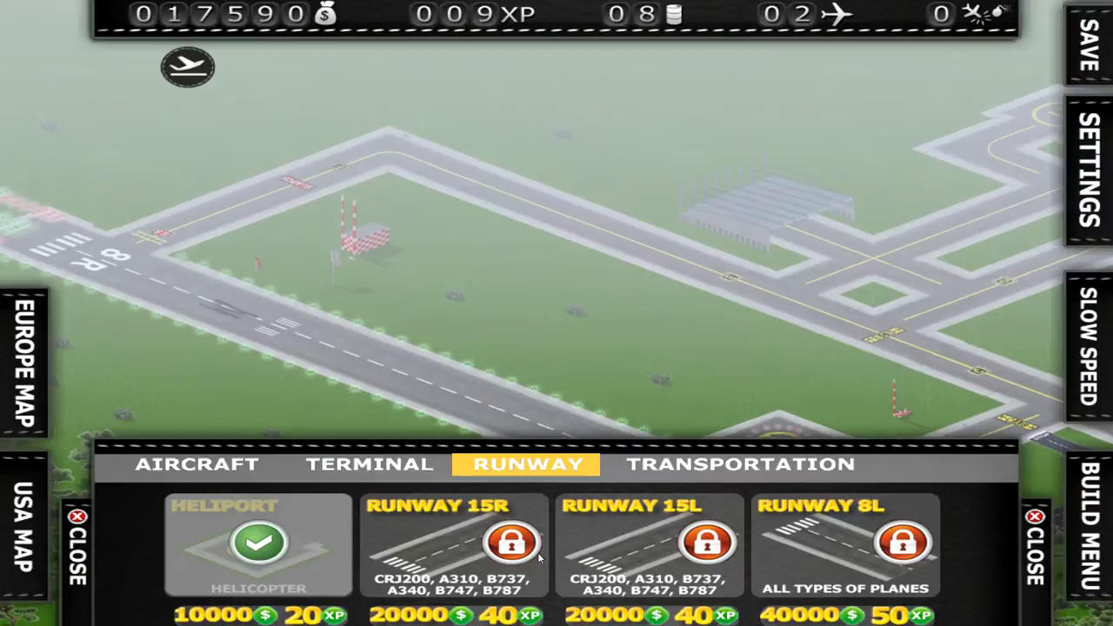
{"action": "left_click", "coordinate": [452, 542]}
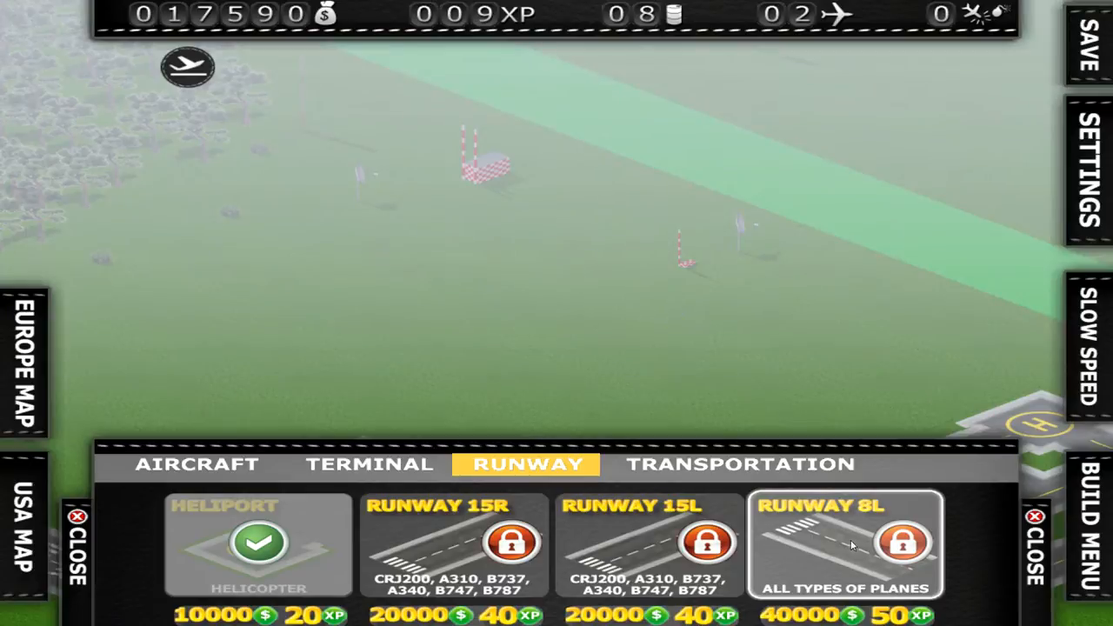
{"action": "left_click", "coordinate": [369, 462]}
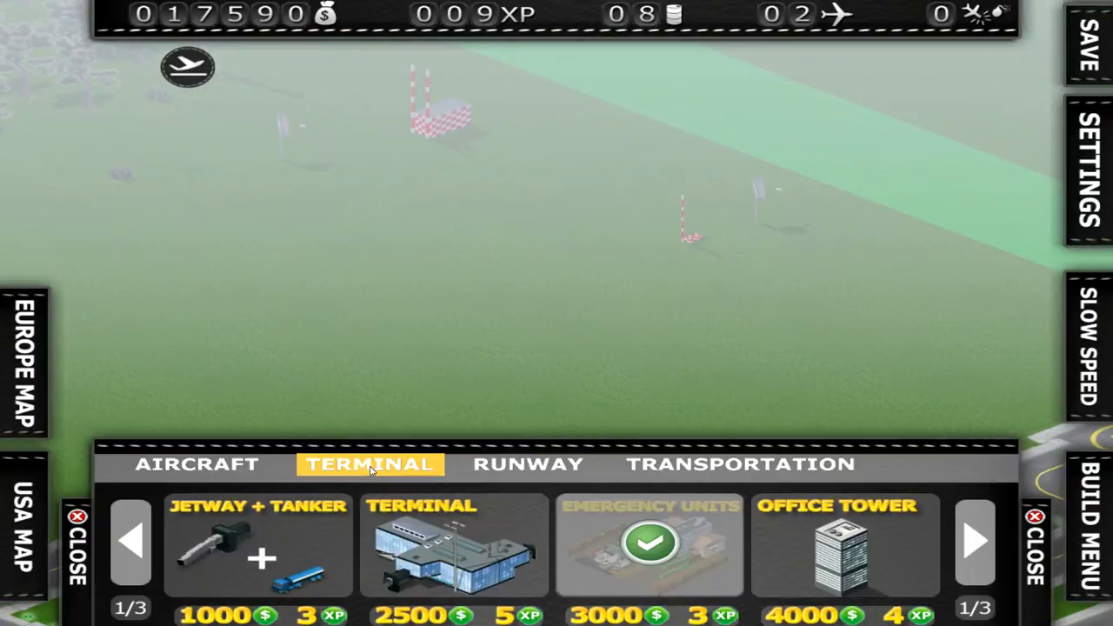
{"action": "left_click", "coordinate": [196, 464]}
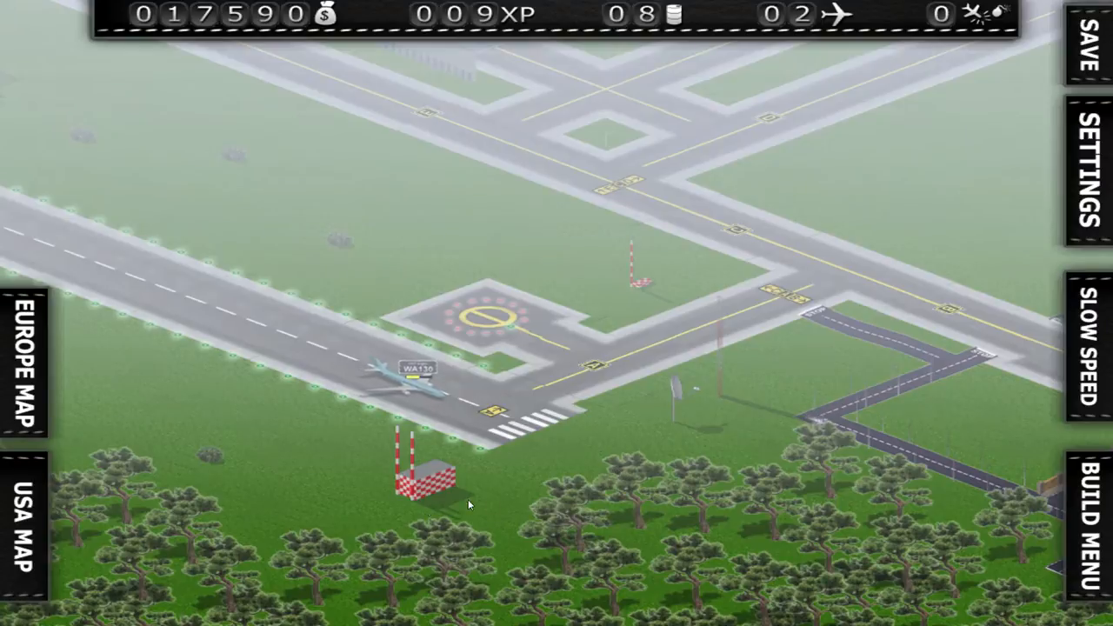
Taxi WA130 to the terminal, call a fuel tanker, and bring up the USA destination map.
{"action": "left_click", "coordinate": [416, 374]}
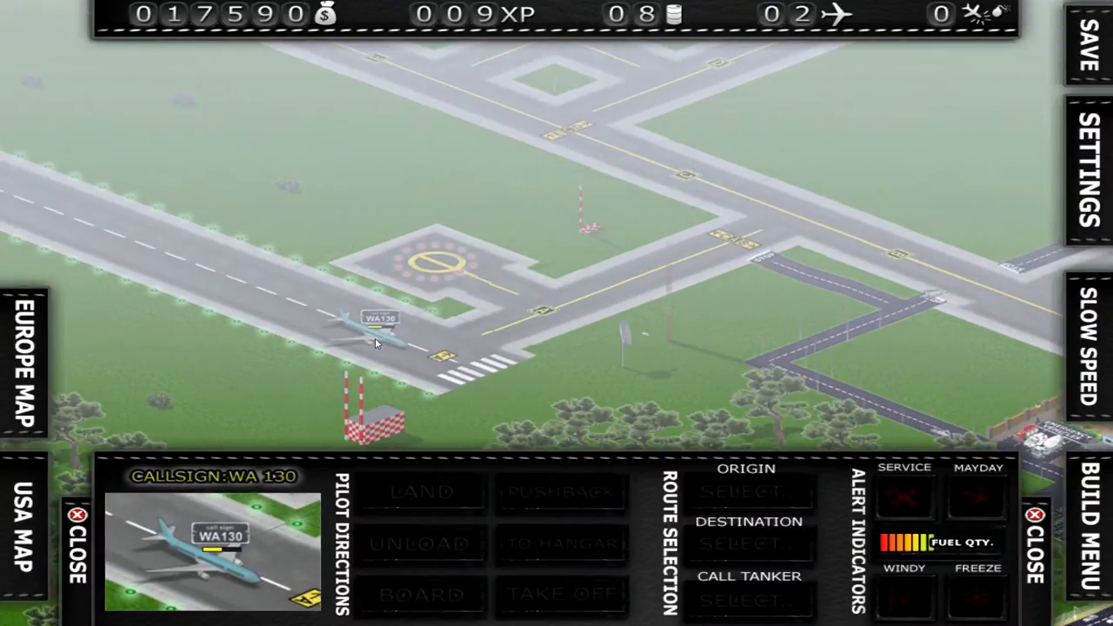
{"action": "left_click", "coordinate": [374, 339]}
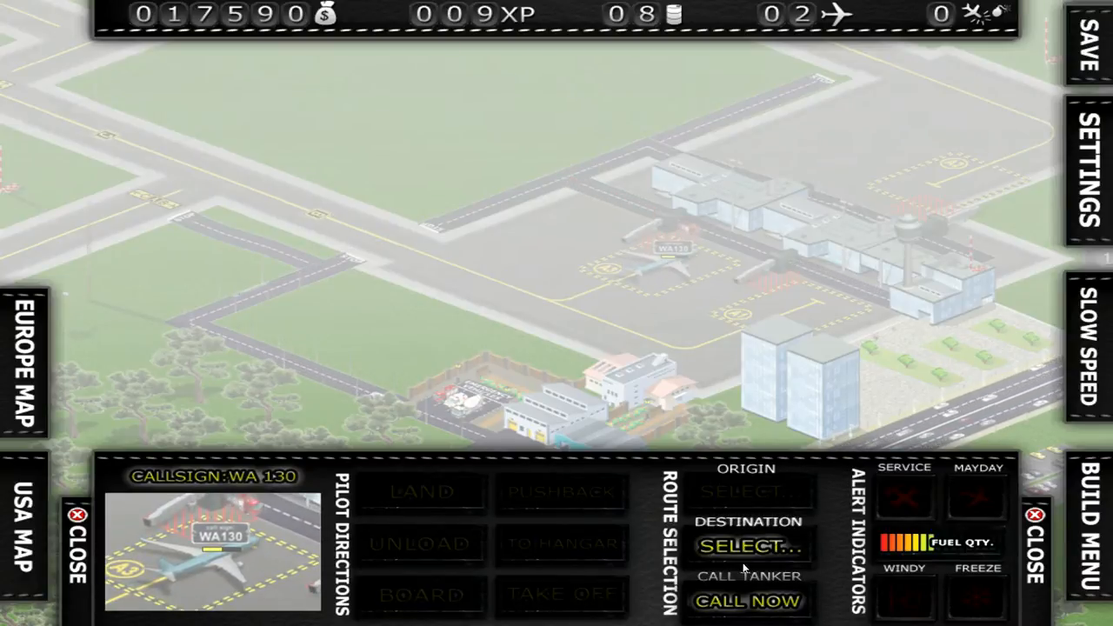
{"action": "left_click", "coordinate": [747, 602]}
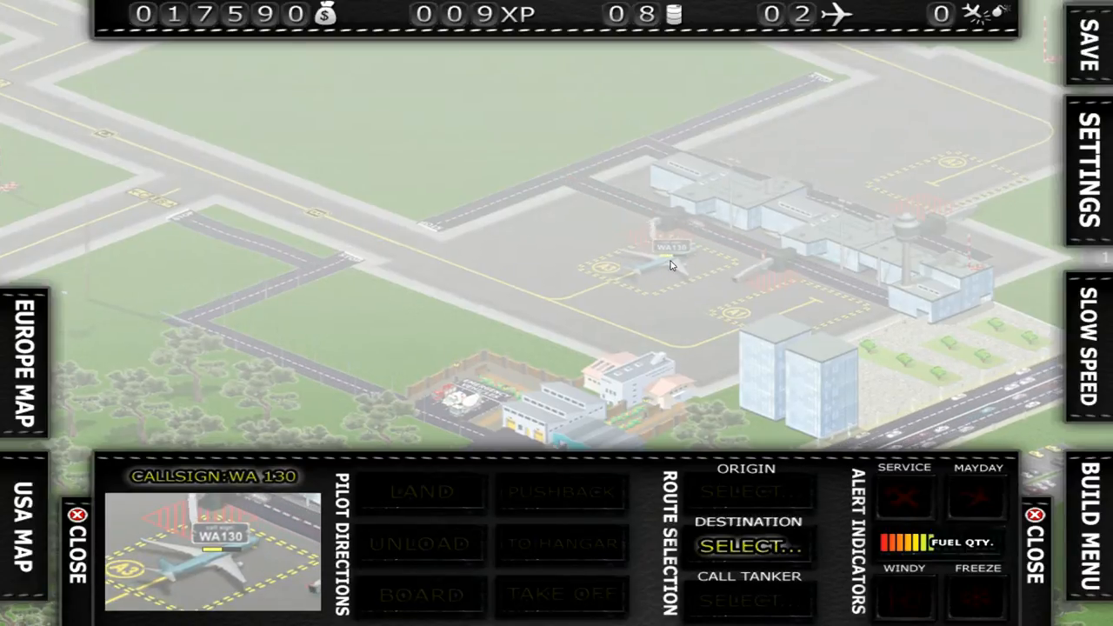
{"action": "left_click", "coordinate": [422, 595]}
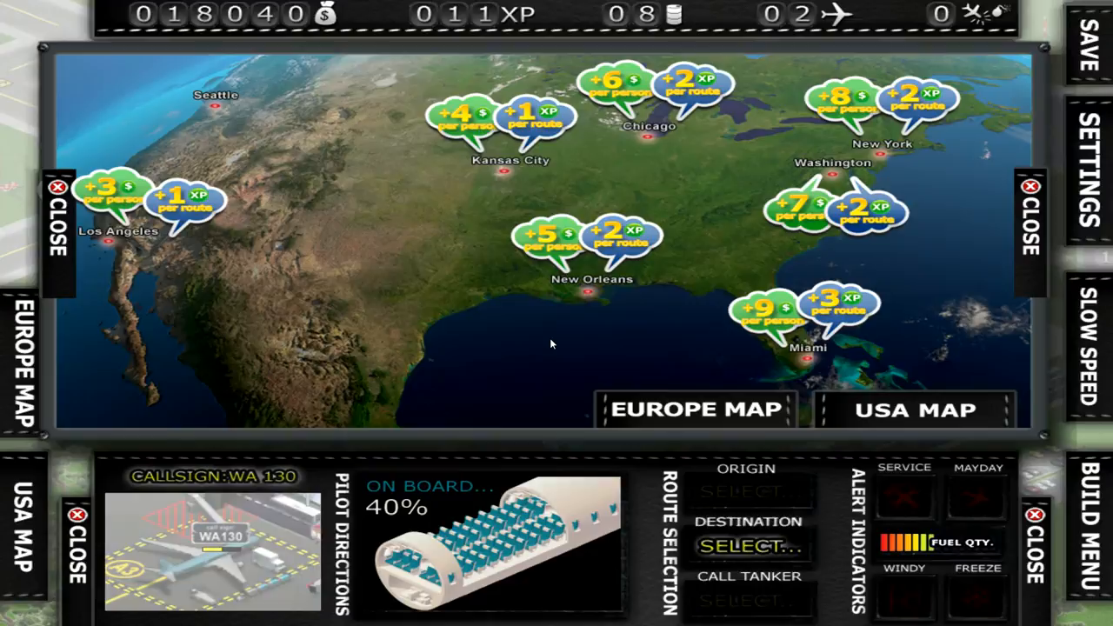
Choose Chicago as WA130's destination and board its passengers.
{"action": "left_click", "coordinate": [58, 212]}
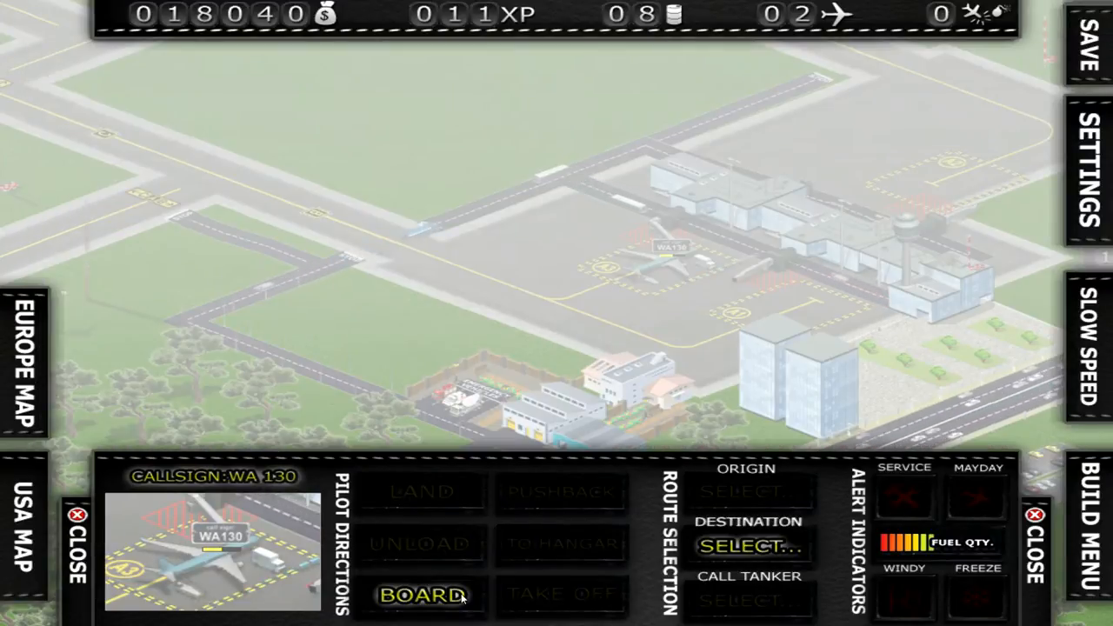
{"action": "left_click", "coordinate": [748, 546]}
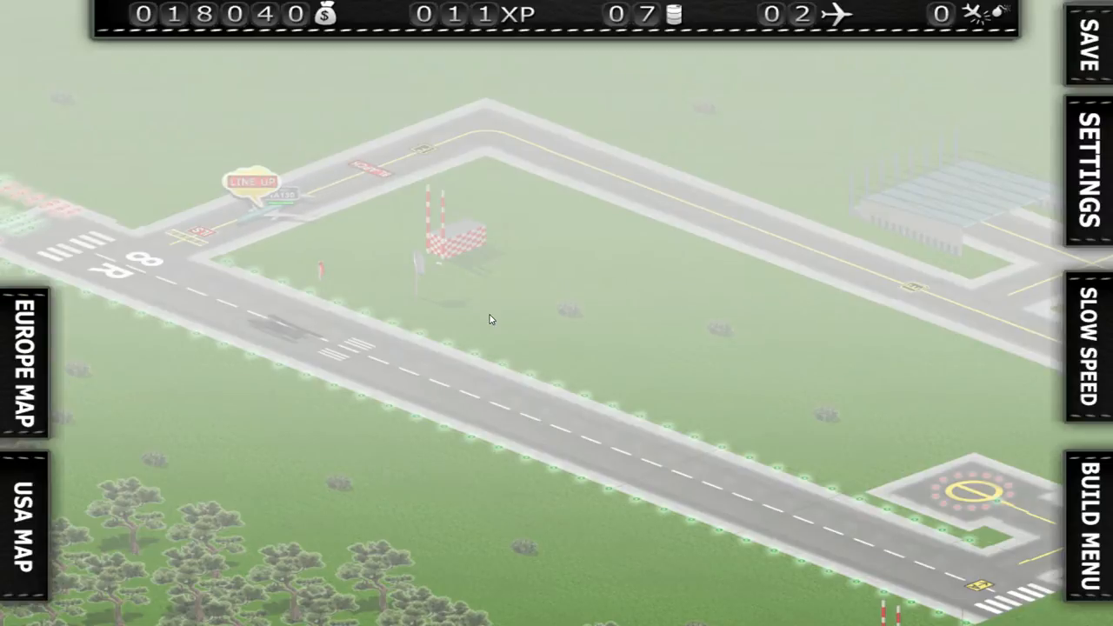
Line WA130 up on runway 8R and clear it for takeoff to Chicago.
{"action": "left_click", "coordinate": [257, 195]}
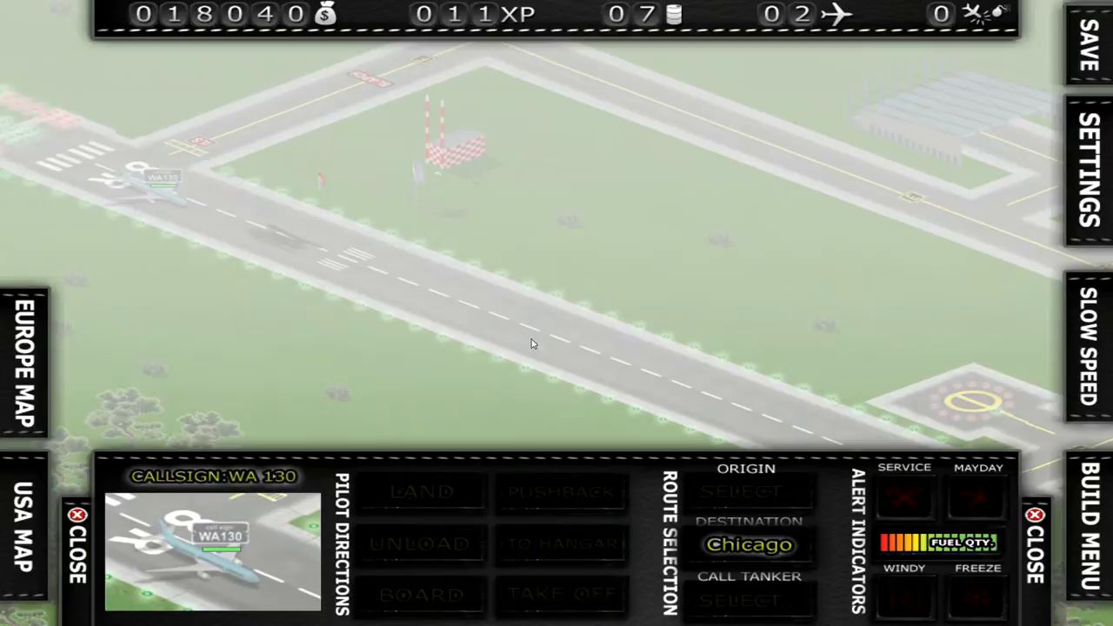
{"action": "left_click", "coordinate": [560, 593]}
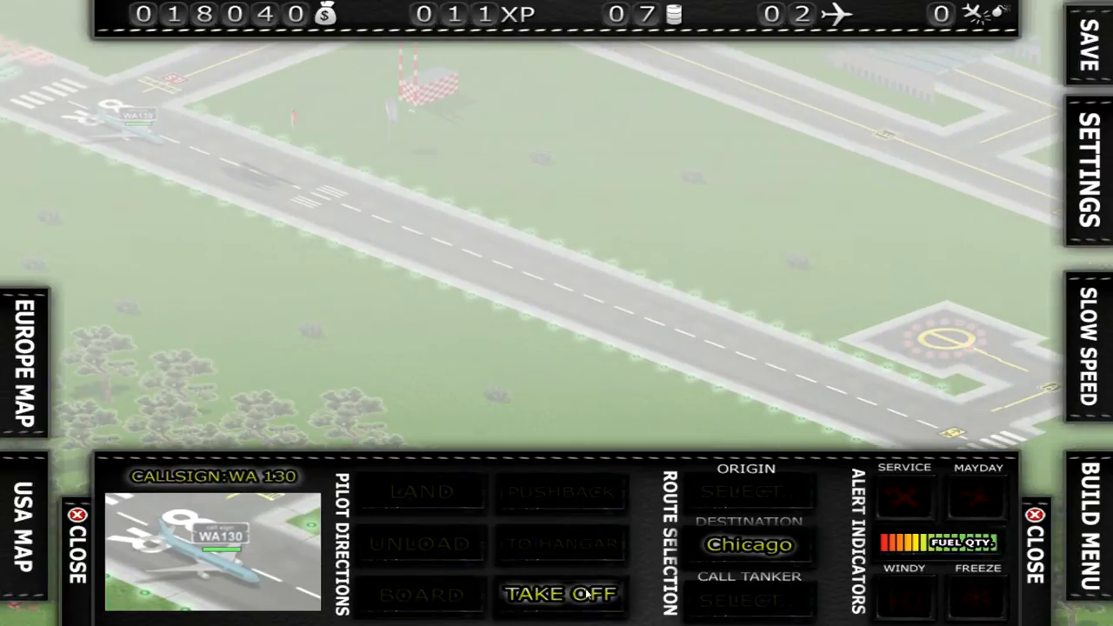
{"action": "left_click", "coordinate": [560, 593]}
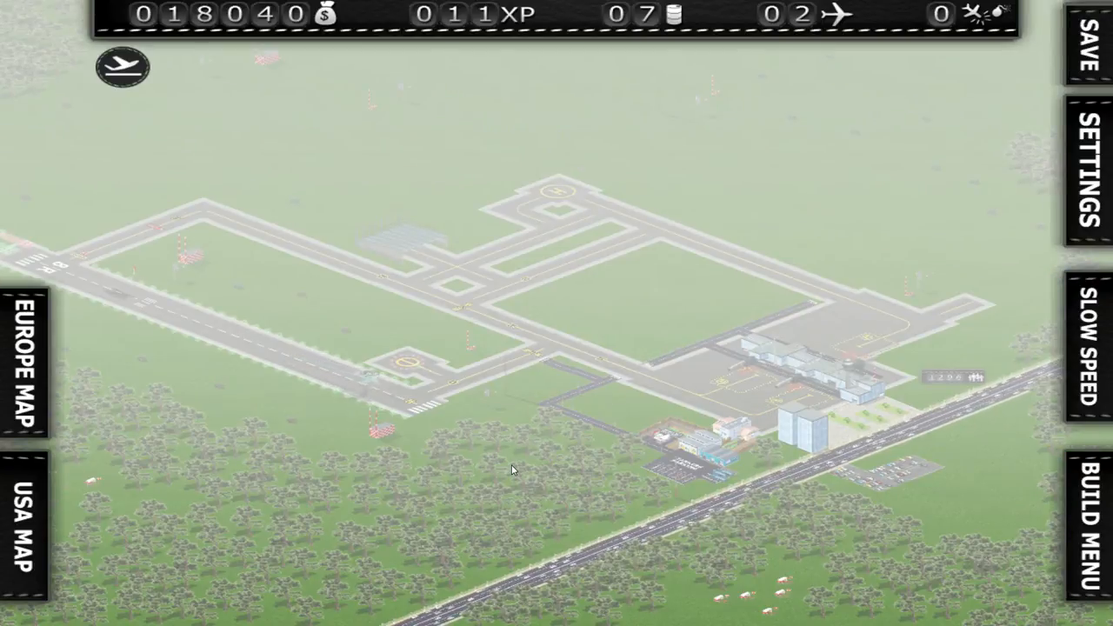
{"action": "mouse_move", "coordinate": [483, 426]}
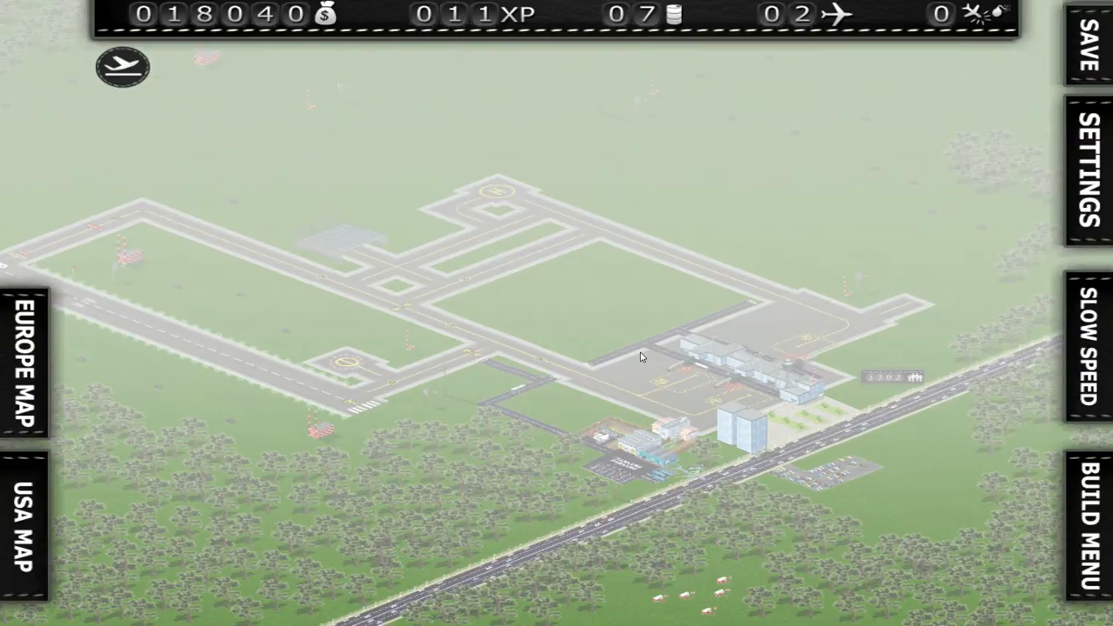
Browse terminal building pages and available aircraft in the build catalogue, then close it.
{"action": "left_click", "coordinate": [1085, 522]}
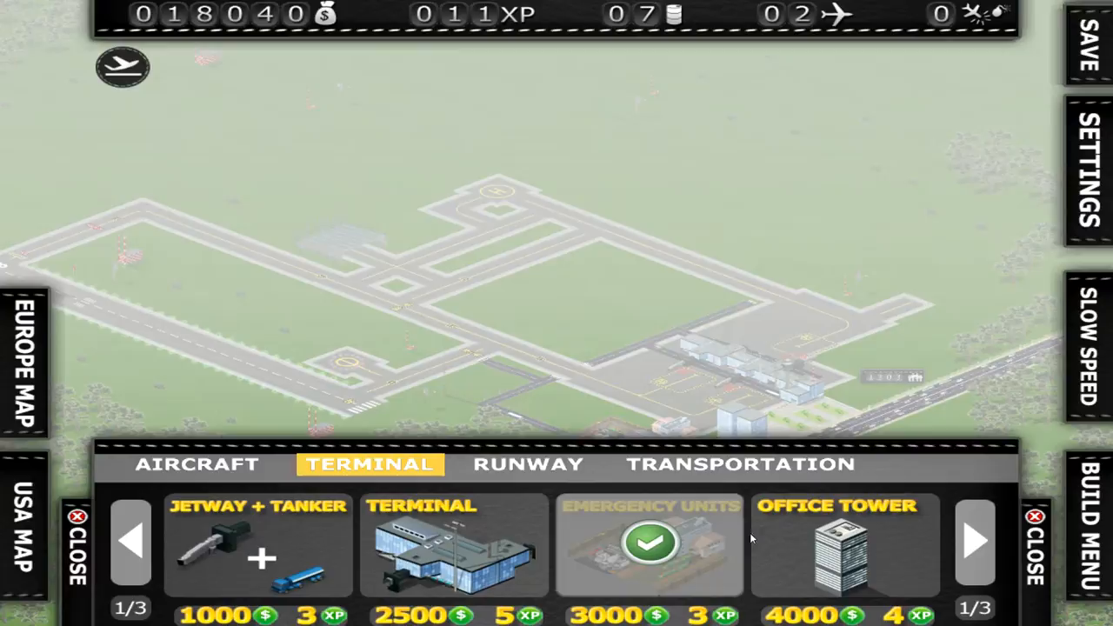
{"action": "left_click", "coordinate": [974, 541]}
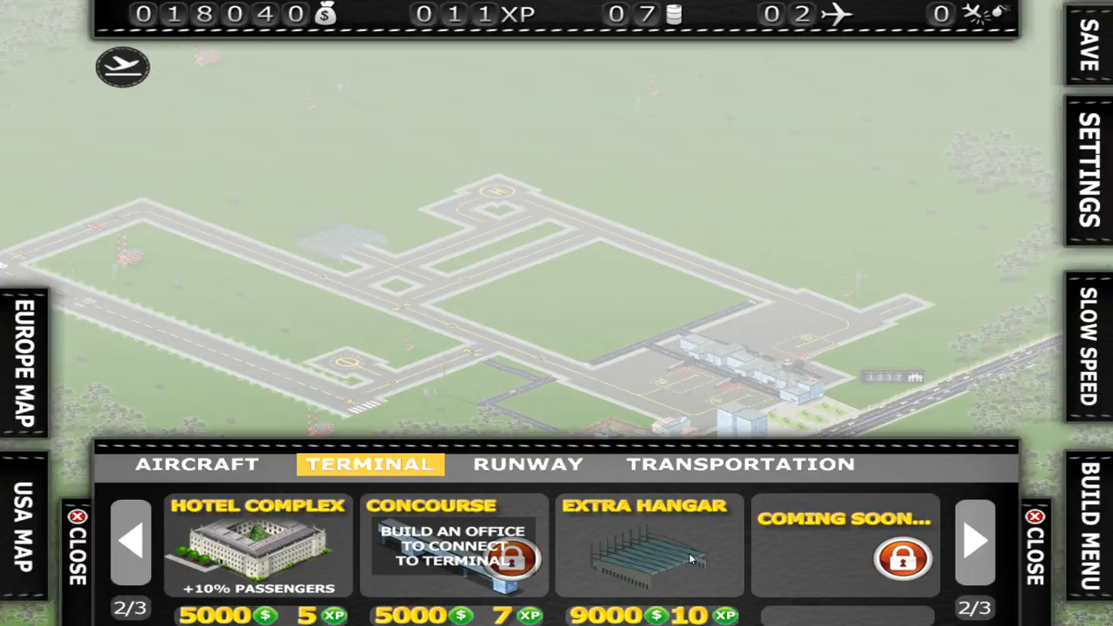
{"action": "left_click", "coordinate": [197, 463]}
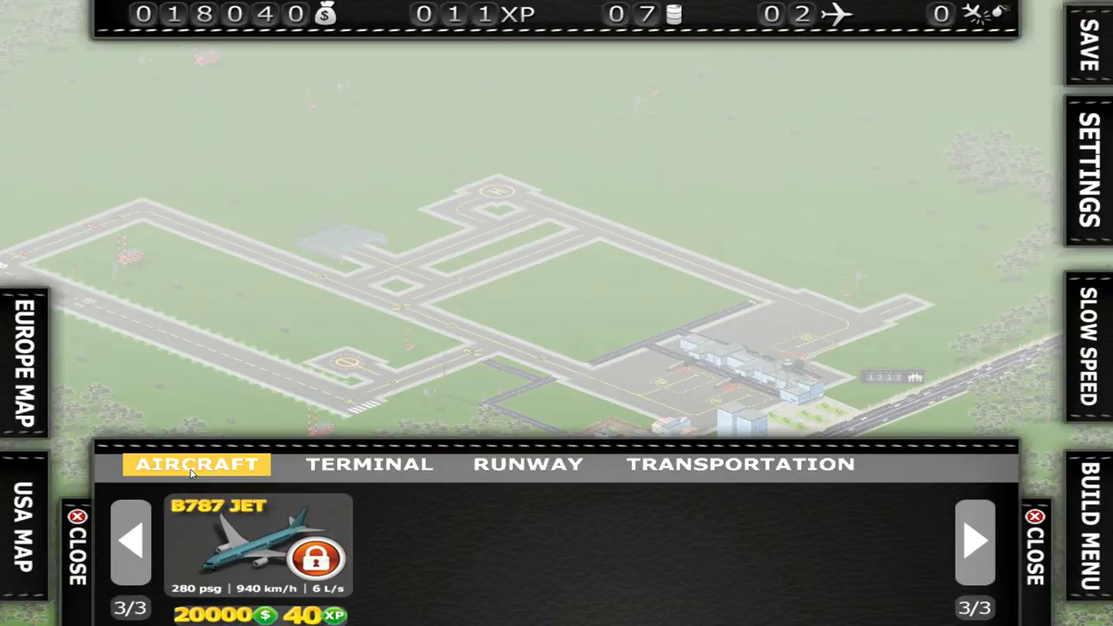
{"action": "left_click", "coordinate": [130, 539]}
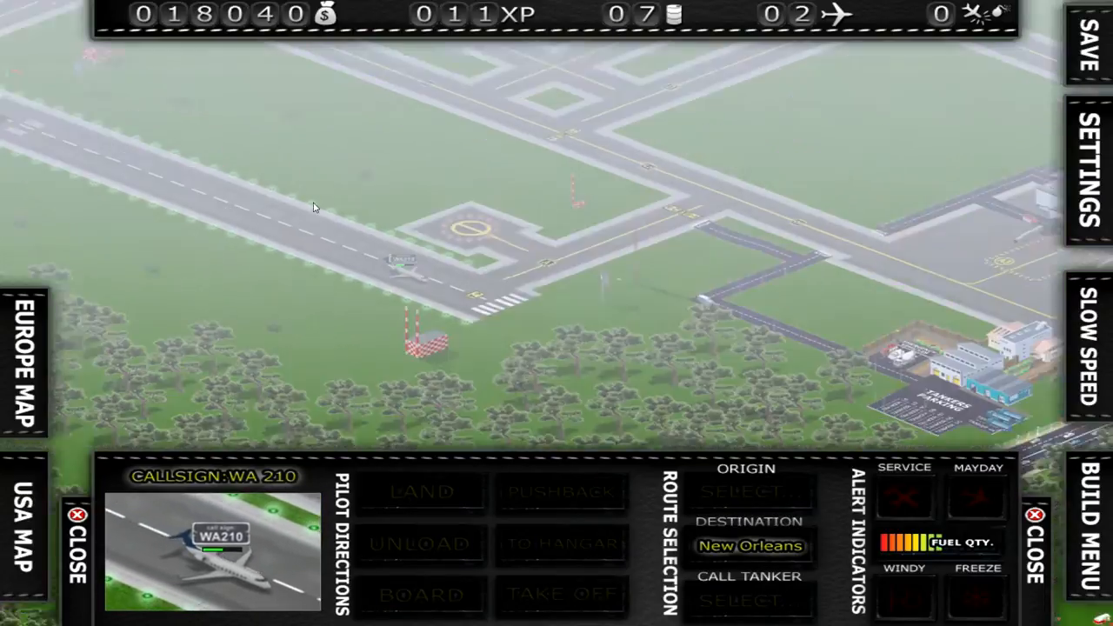
Select WA210 parked at the gate and unload its passengers.
{"action": "left_click", "coordinate": [1085, 348]}
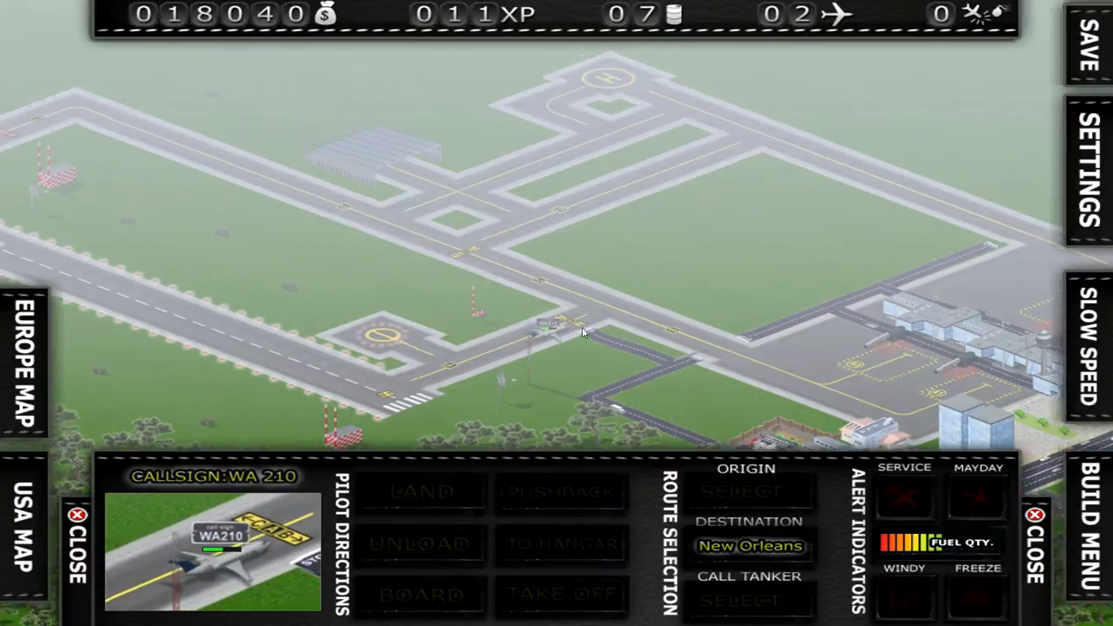
{"action": "left_click", "coordinate": [21, 536]}
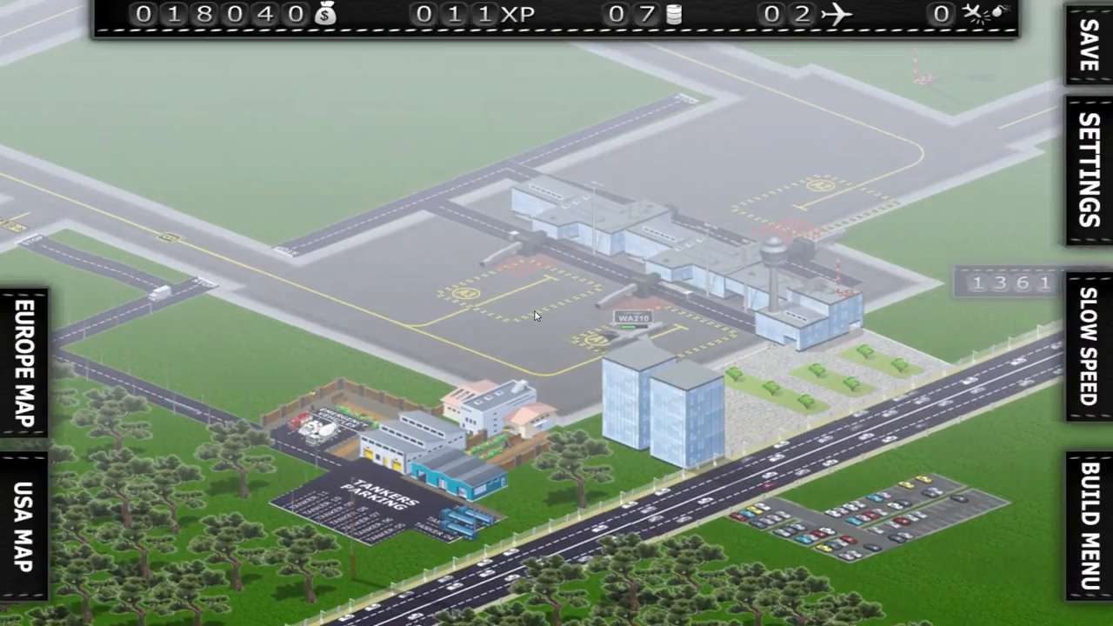
{"action": "left_click", "coordinate": [630, 317]}
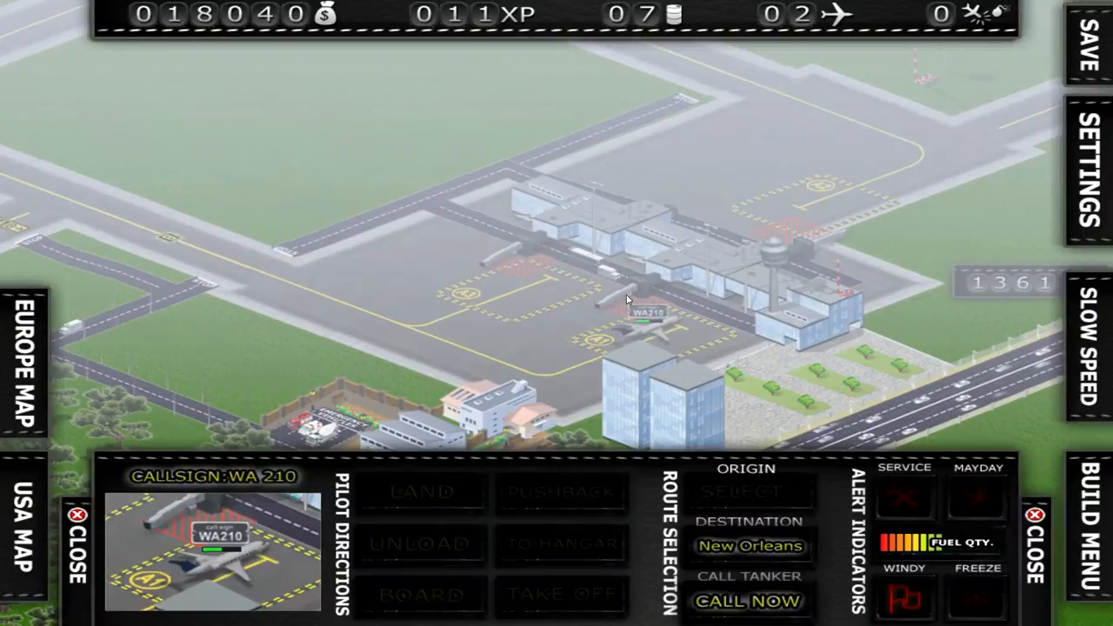
{"action": "left_click", "coordinate": [421, 543]}
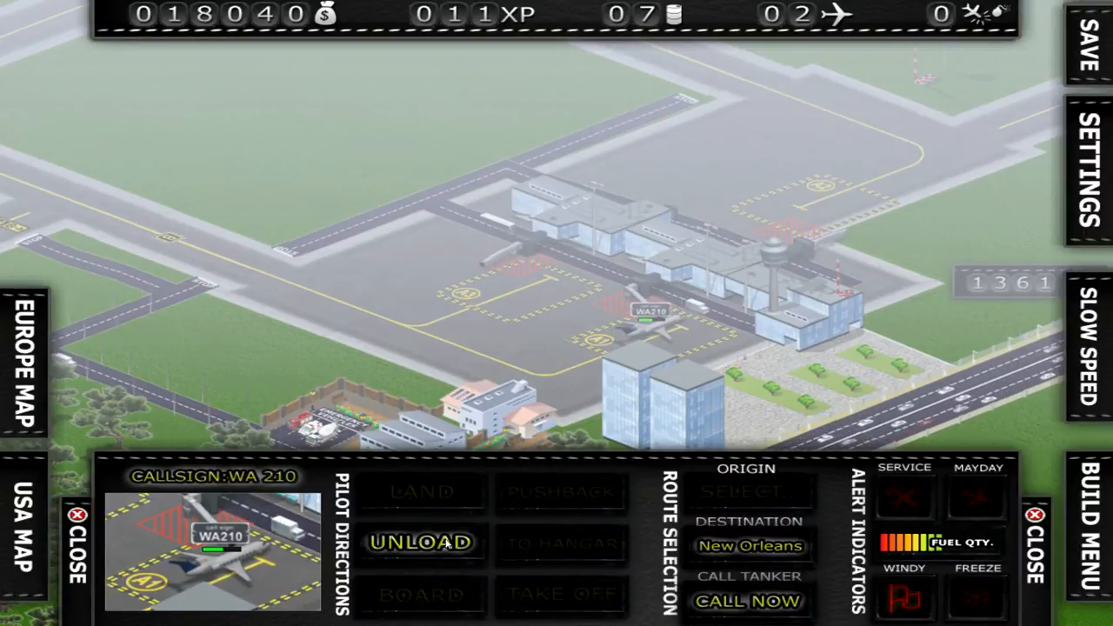
{"action": "left_click", "coordinate": [421, 543]}
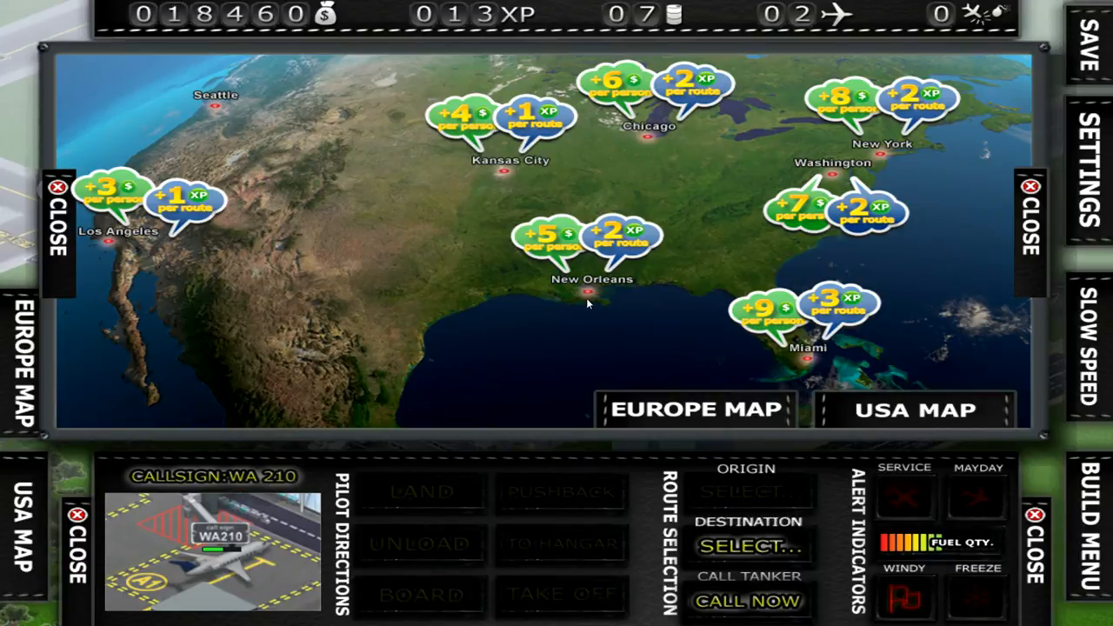
Choose New Orleans as WA210's next destination.
{"action": "left_click", "coordinate": [543, 240]}
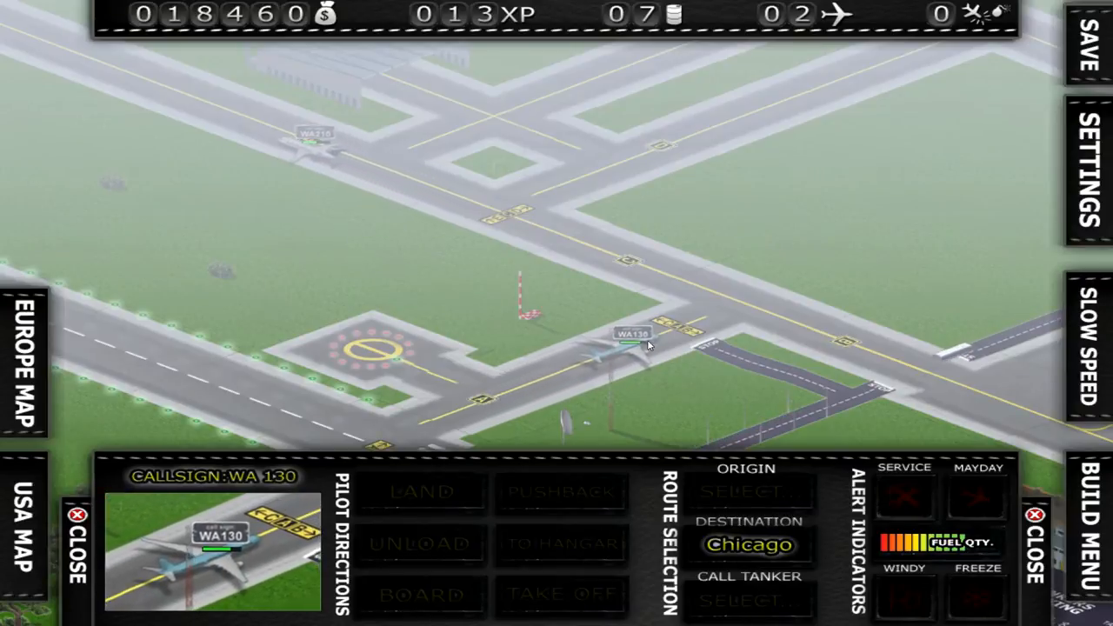
Send WA210 to runway 8R for takeoff, then unload WA130's passengers at the gate.
{"action": "left_click", "coordinate": [630, 348]}
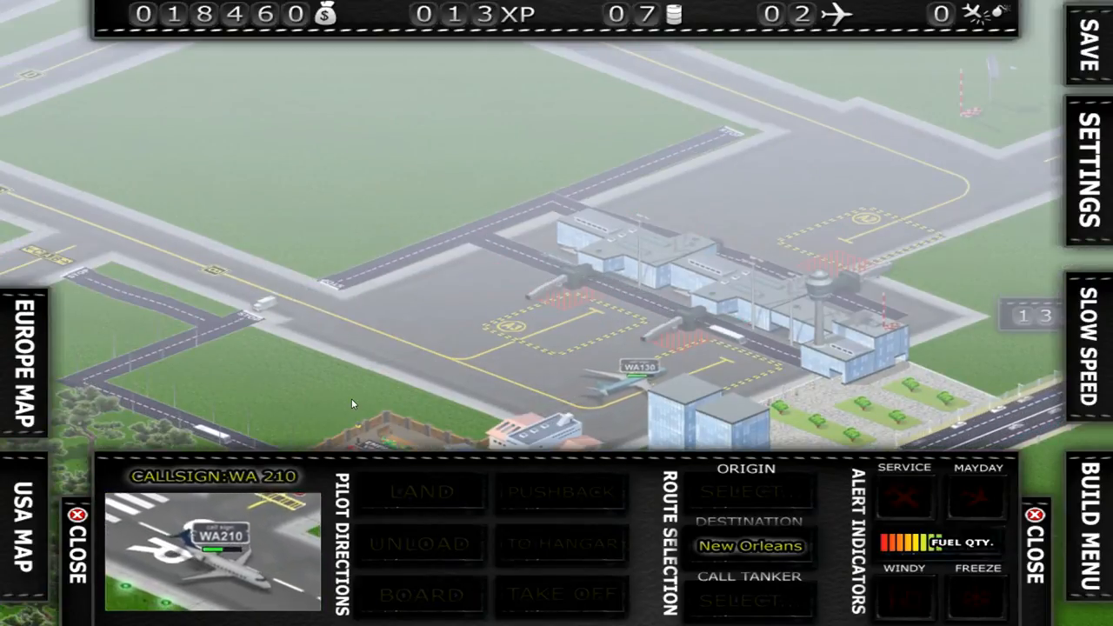
{"action": "left_click", "coordinate": [560, 595]}
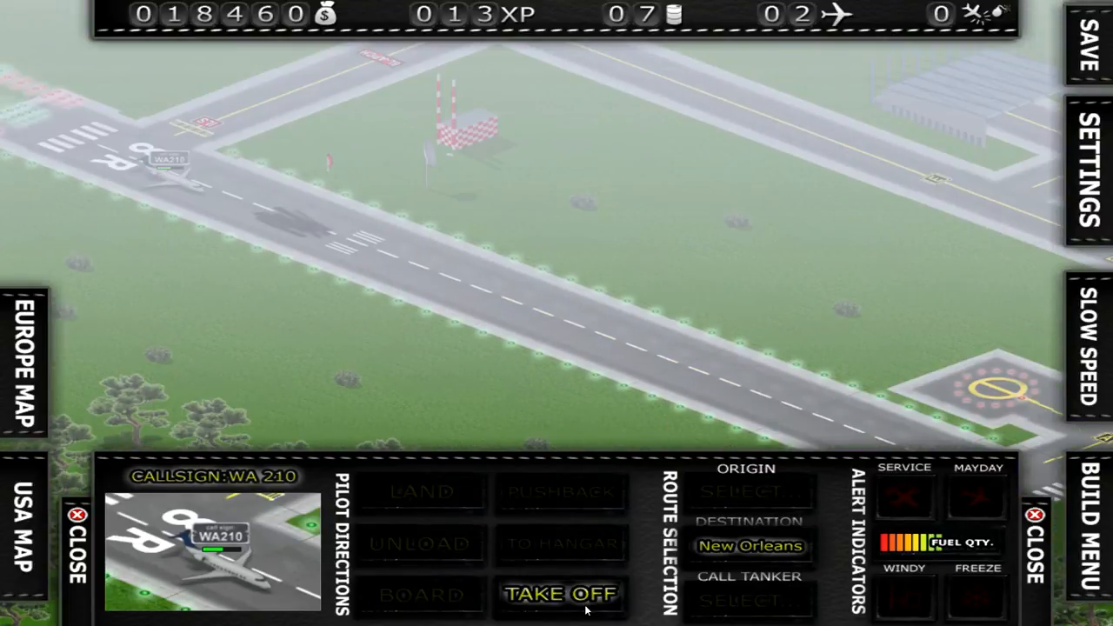
{"action": "left_click", "coordinate": [560, 595]}
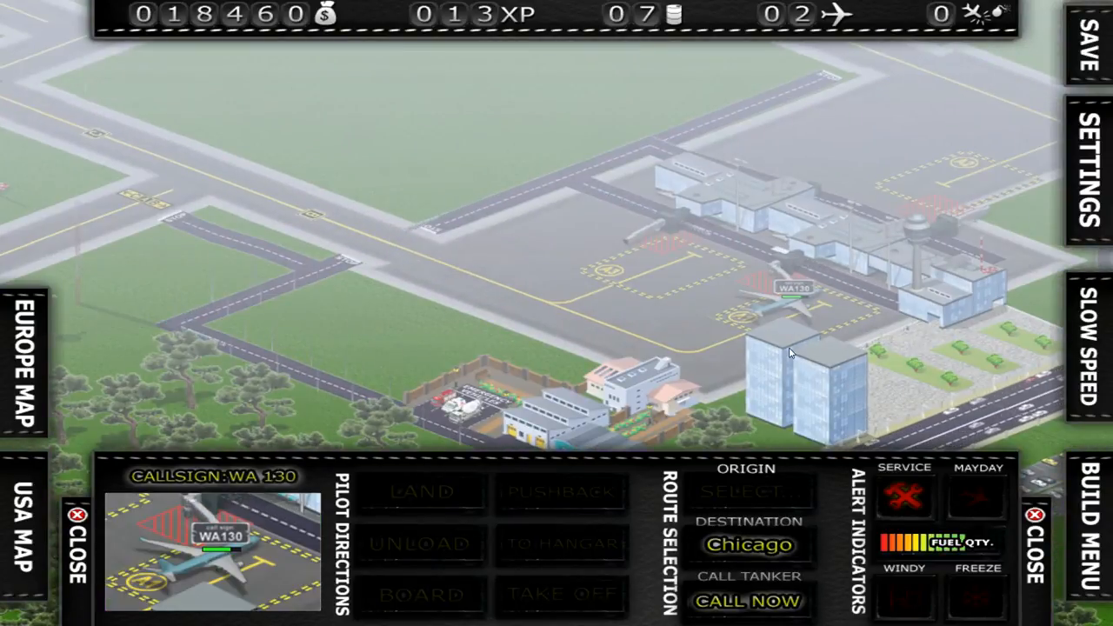
{"action": "left_click", "coordinate": [421, 594]}
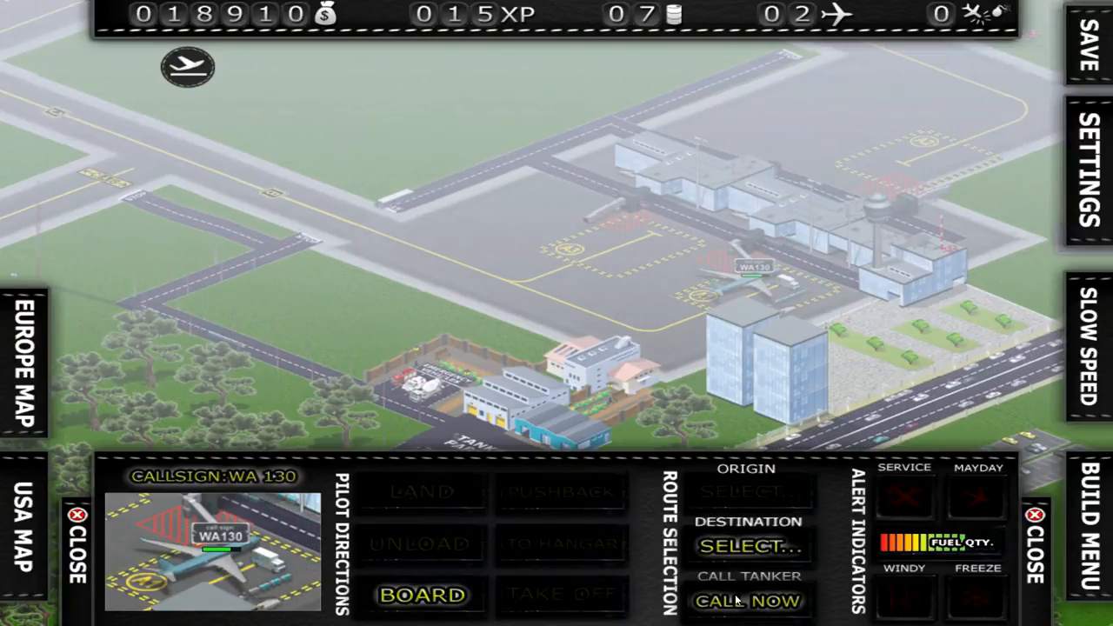
Board WA130's passengers for Chicago and close its control panel.
{"action": "left_click", "coordinate": [421, 595]}
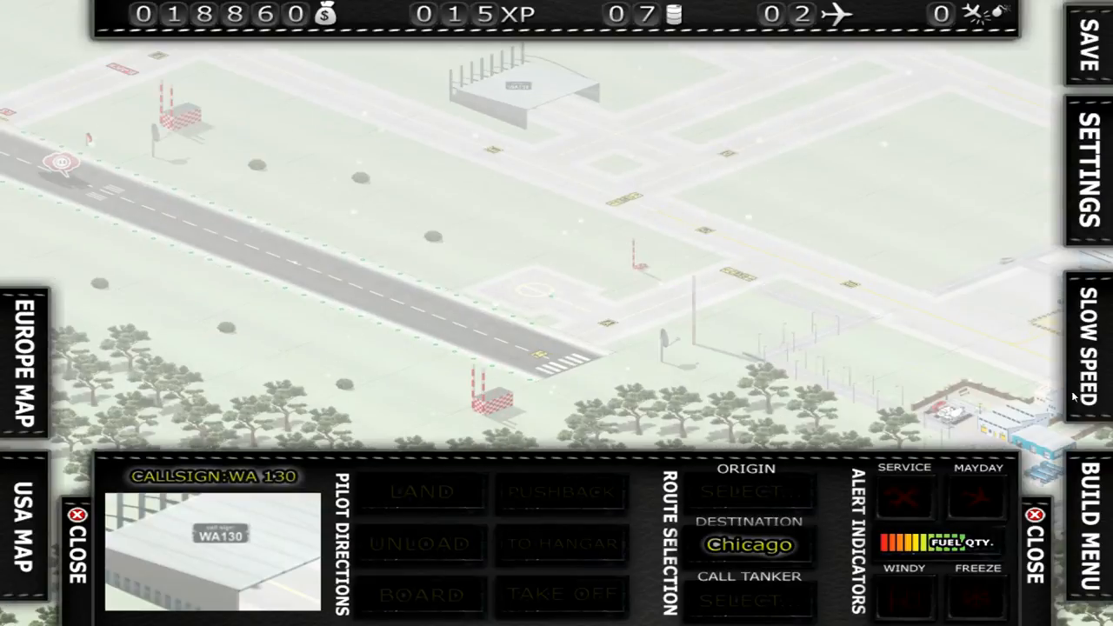
{"action": "left_click", "coordinate": [1085, 522]}
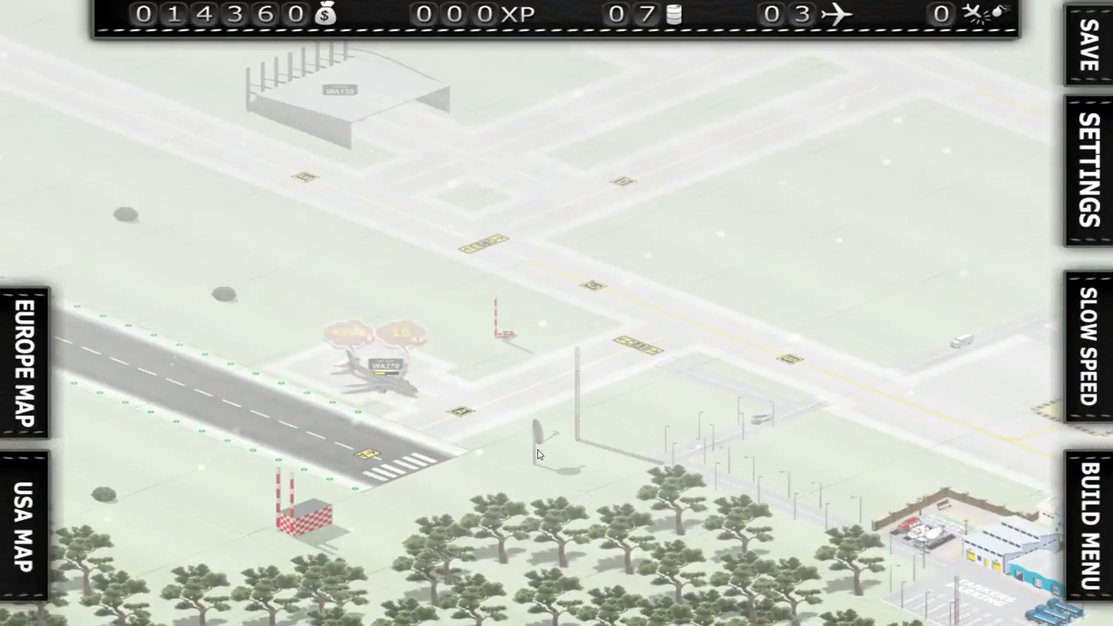
Dispatch the snow plow to clear runway 8R and the taxiways.
{"action": "left_click", "coordinate": [374, 365]}
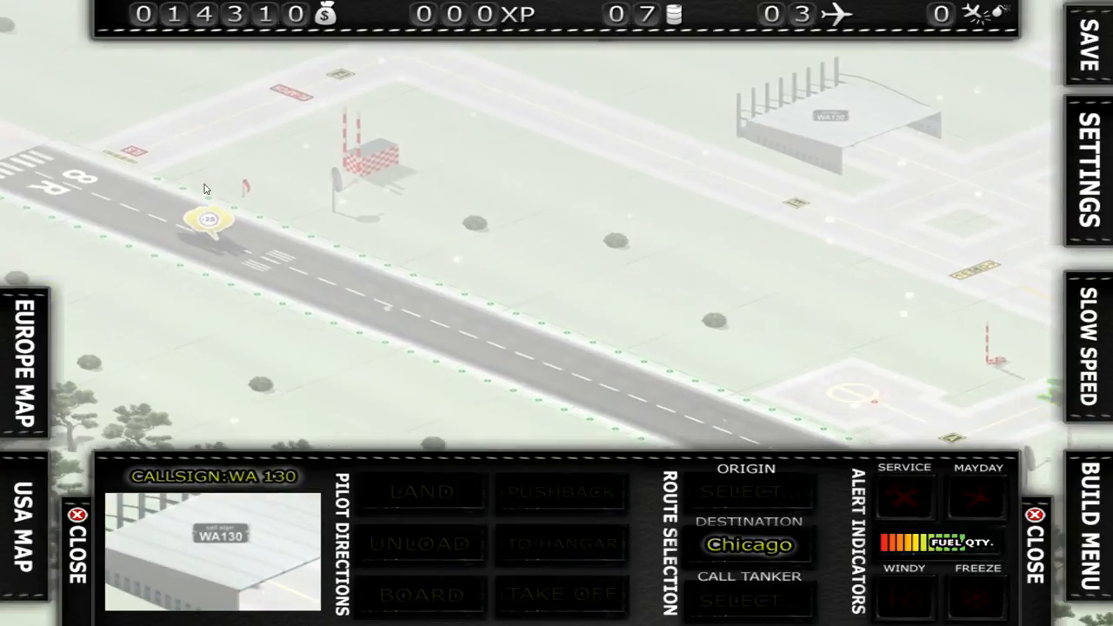
{"action": "left_click", "coordinate": [21, 521]}
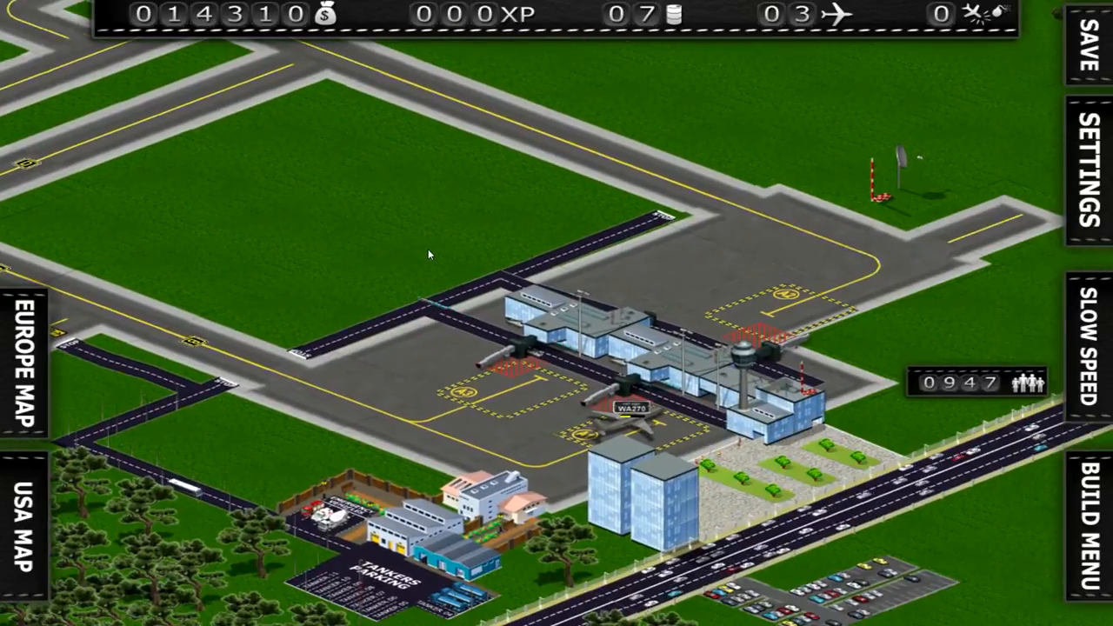
Select WA270 at the gate, board its passengers, and acknowledge the destination prompt.
{"action": "left_click", "coordinate": [629, 409]}
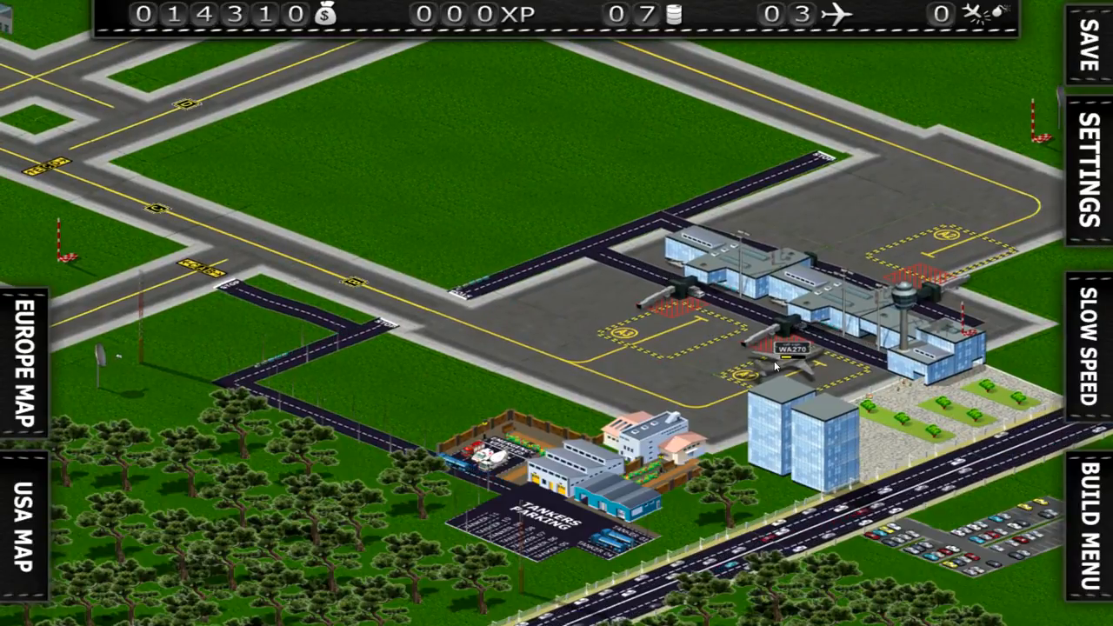
{"action": "left_click", "coordinate": [786, 348]}
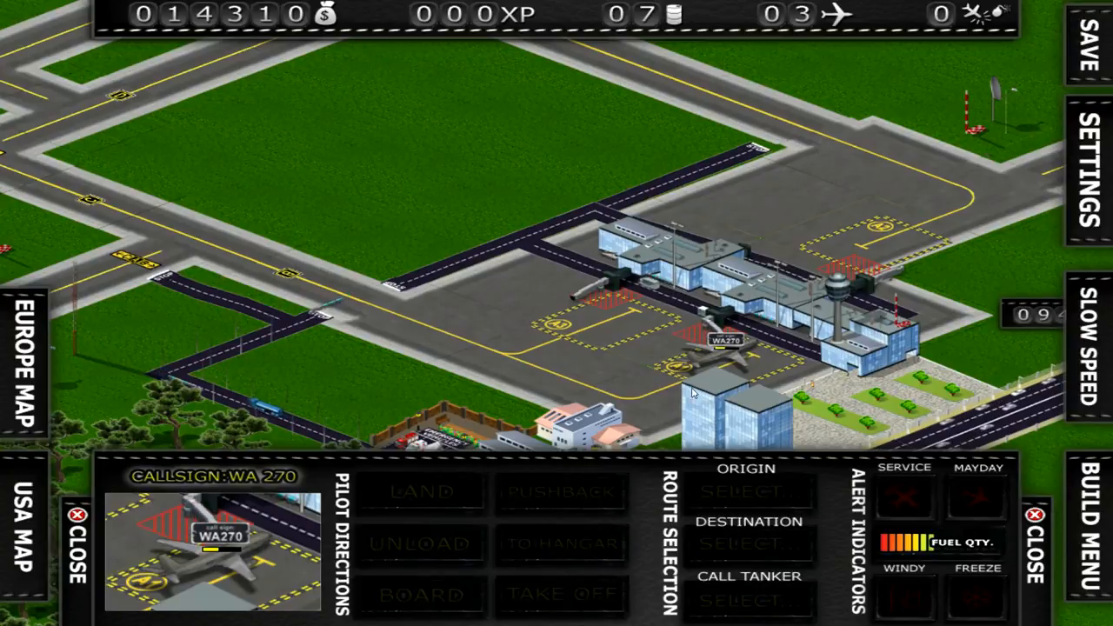
{"action": "left_click", "coordinate": [421, 594]}
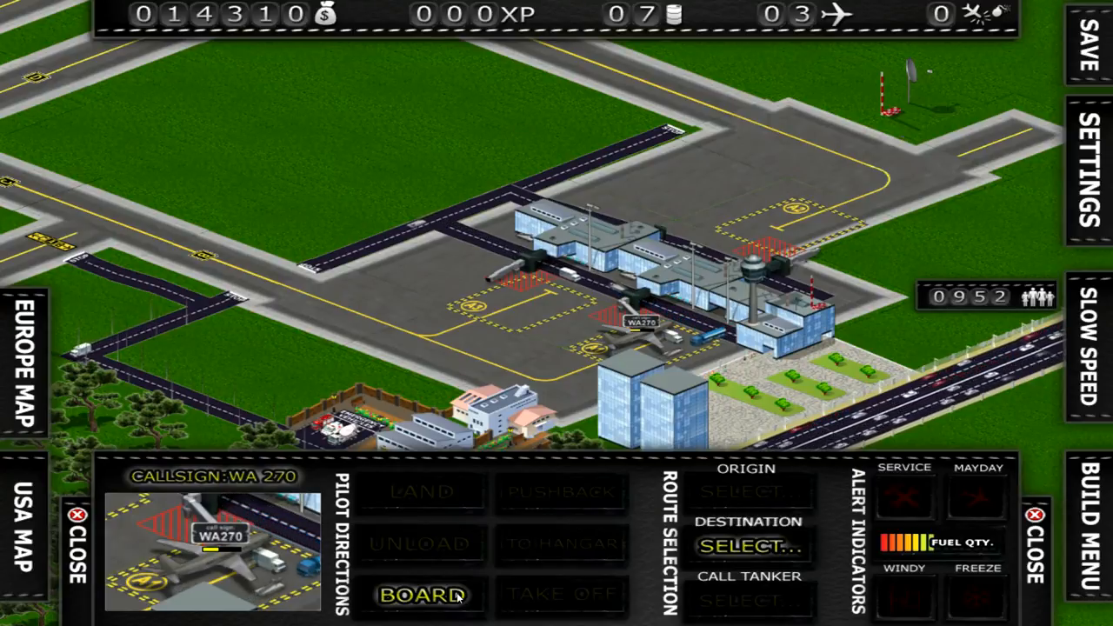
{"action": "left_click", "coordinate": [424, 595]}
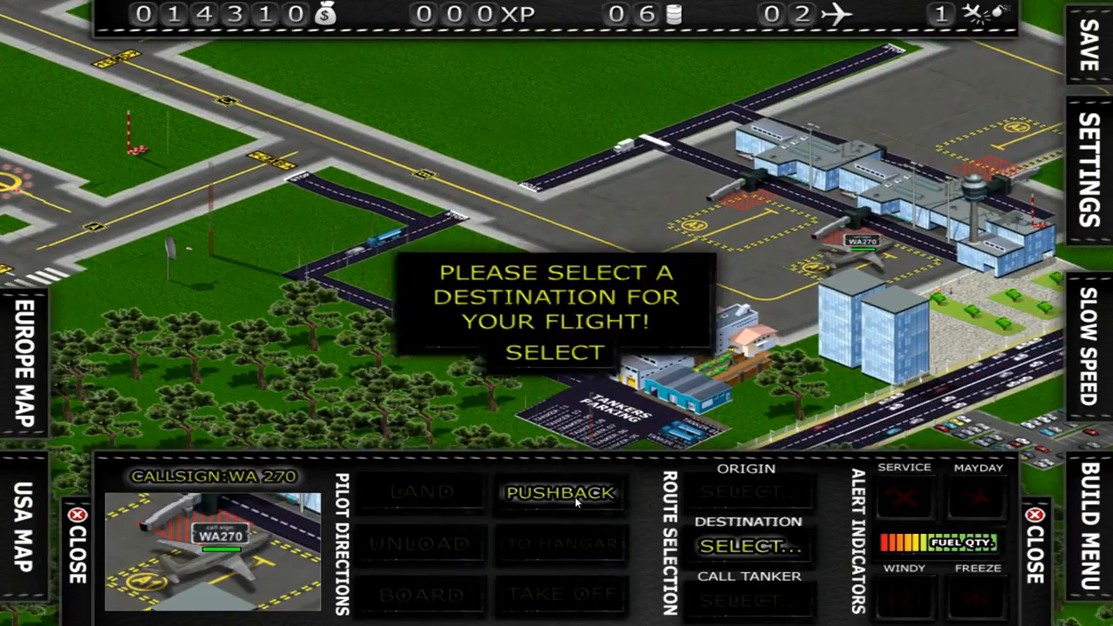
{"action": "left_click", "coordinate": [747, 546]}
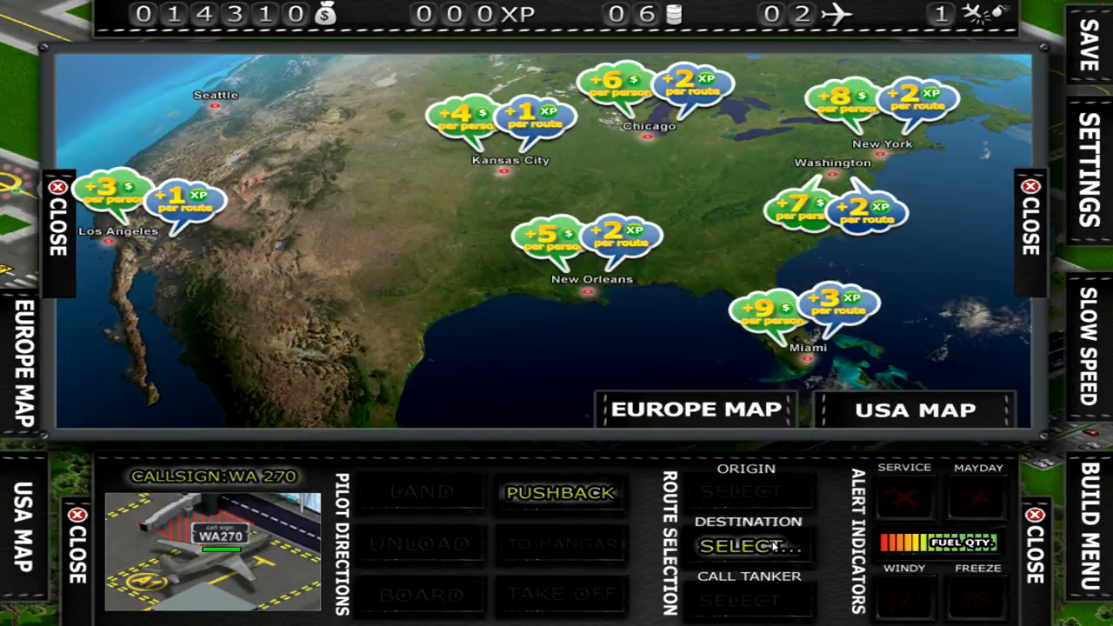
{"action": "mouse_move", "coordinate": [751, 397]}
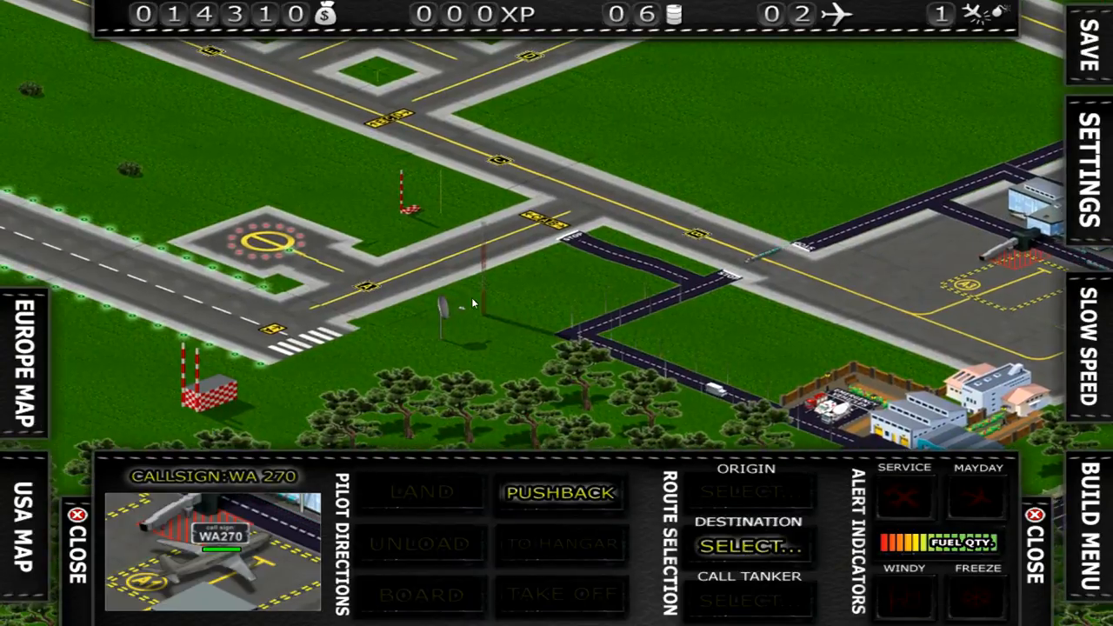
Scroll the airport view over to WA130's hangar by the far runway, destination Chicago.
{"action": "scroll", "scroll_direction": "down", "scroll_amount": 3}
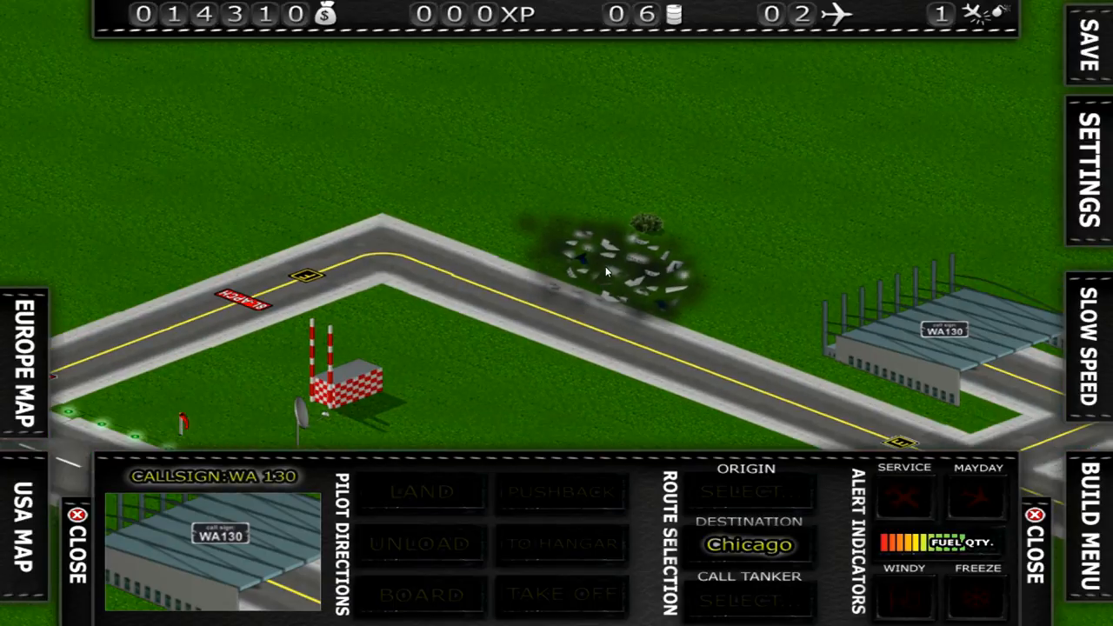
{"action": "mouse_move", "coordinate": [598, 299]}
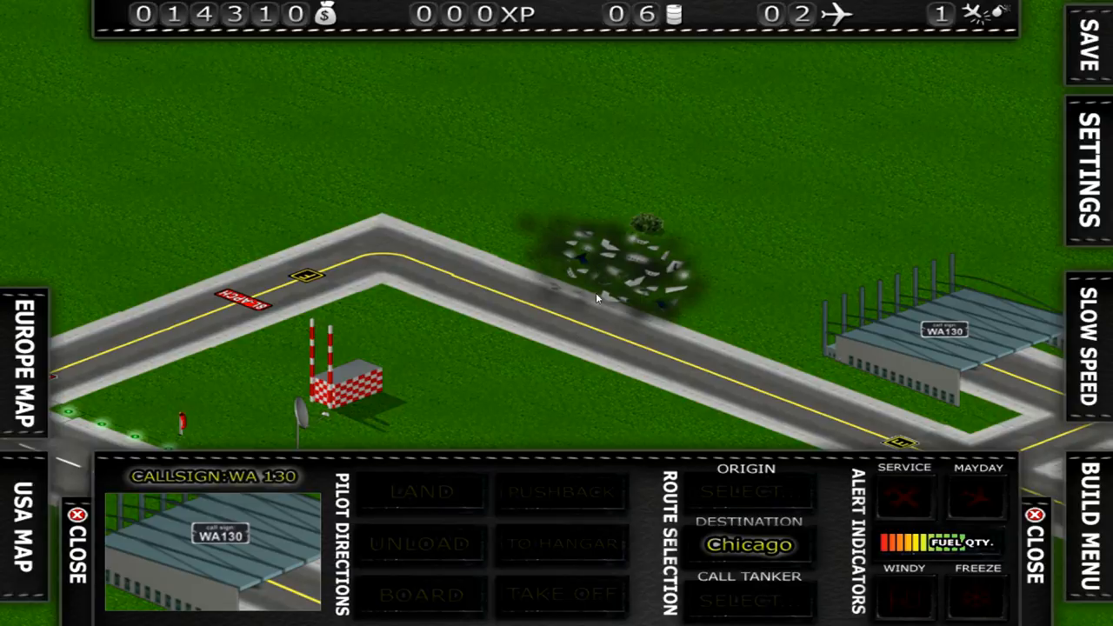